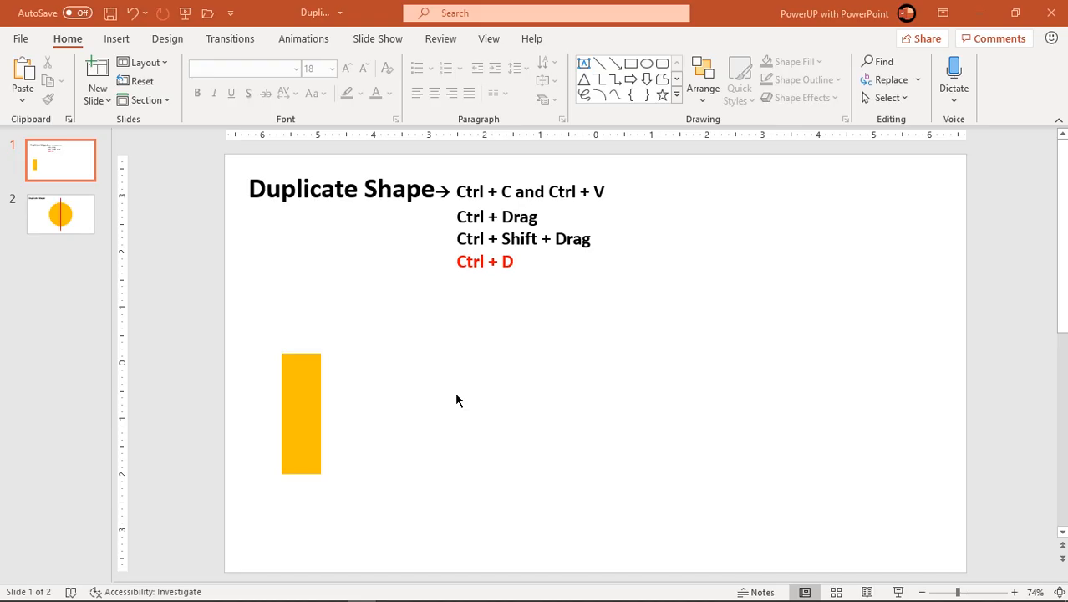
pyautogui.moveTo(449, 384)
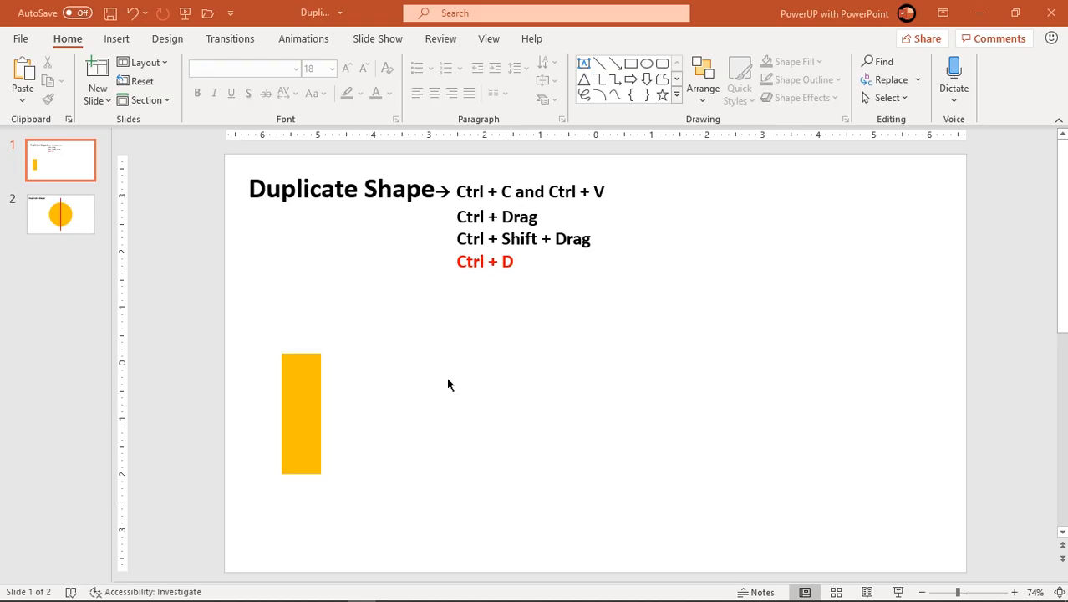
pyautogui.moveTo(470, 409)
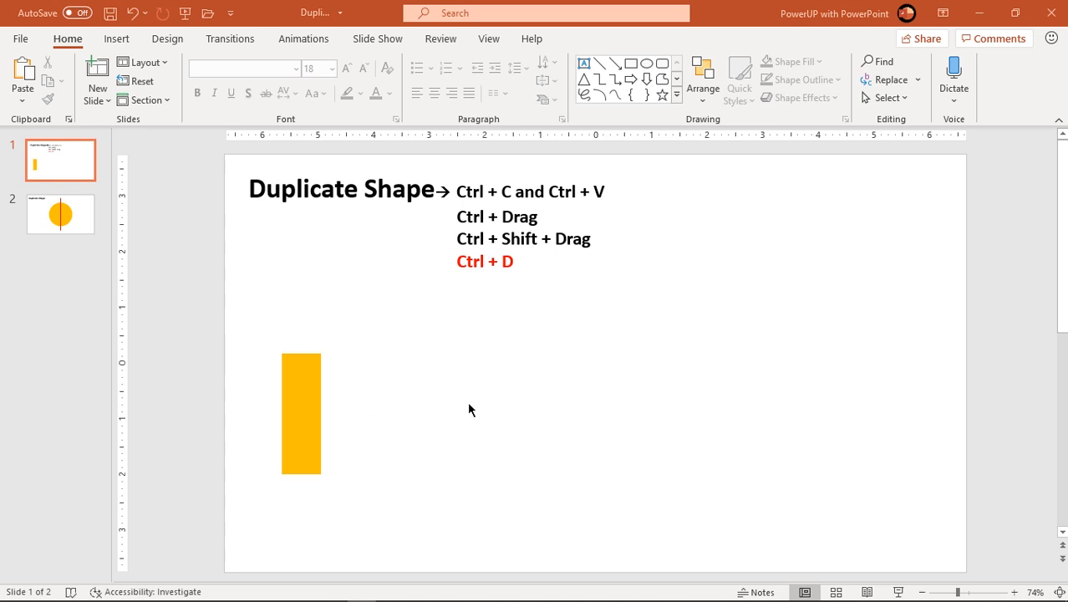
pyautogui.moveTo(515, 199)
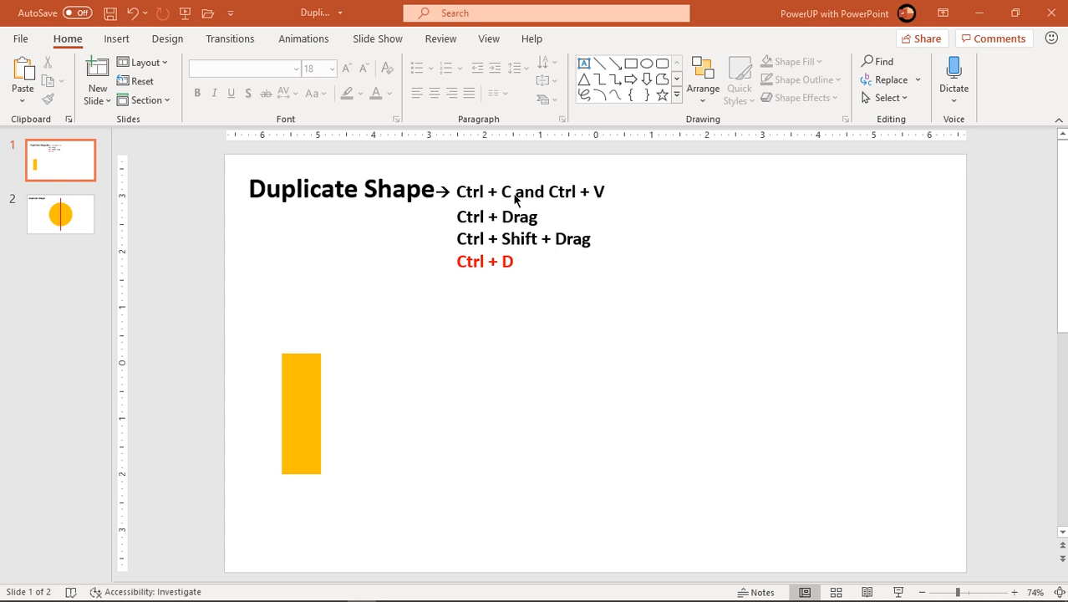
pyautogui.moveTo(310, 416)
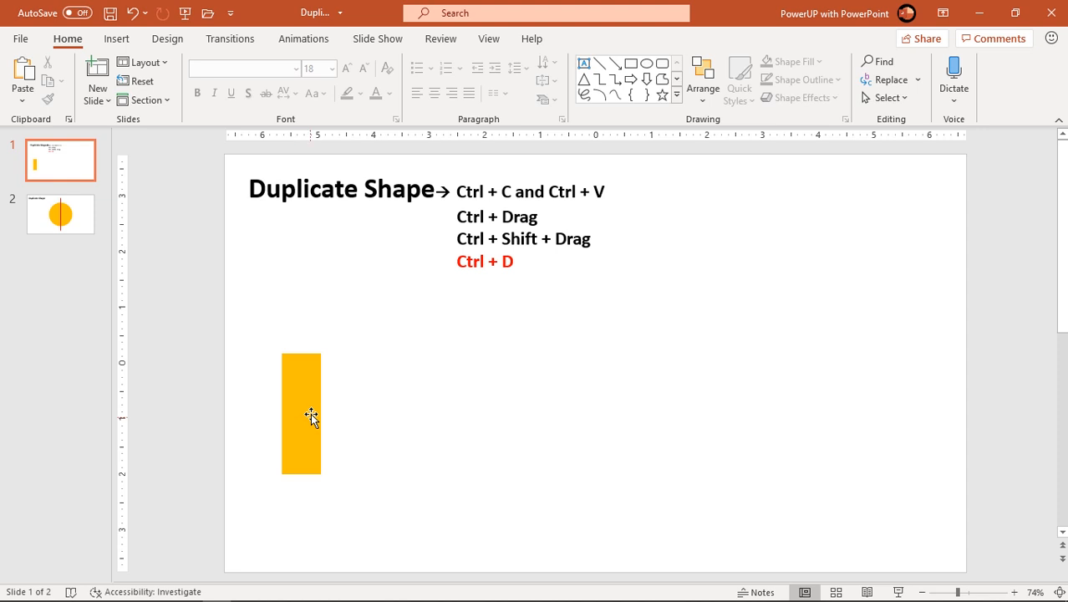
# Copy the orange rectangle and paste it twice, giving three identical rectangles in a row
pyautogui.rightClick(311, 416)
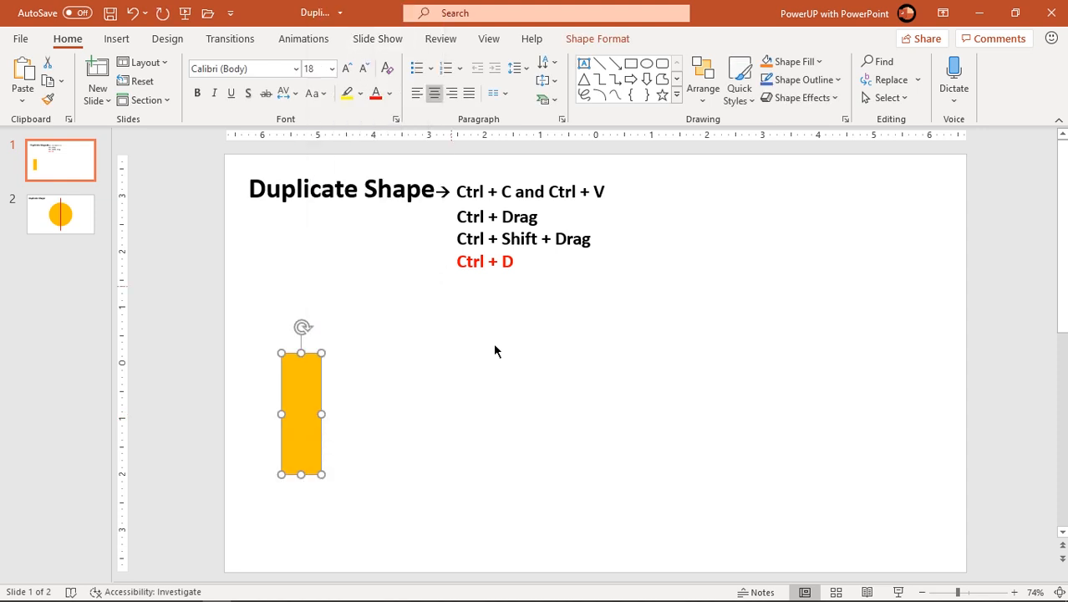
pyautogui.click(475, 348)
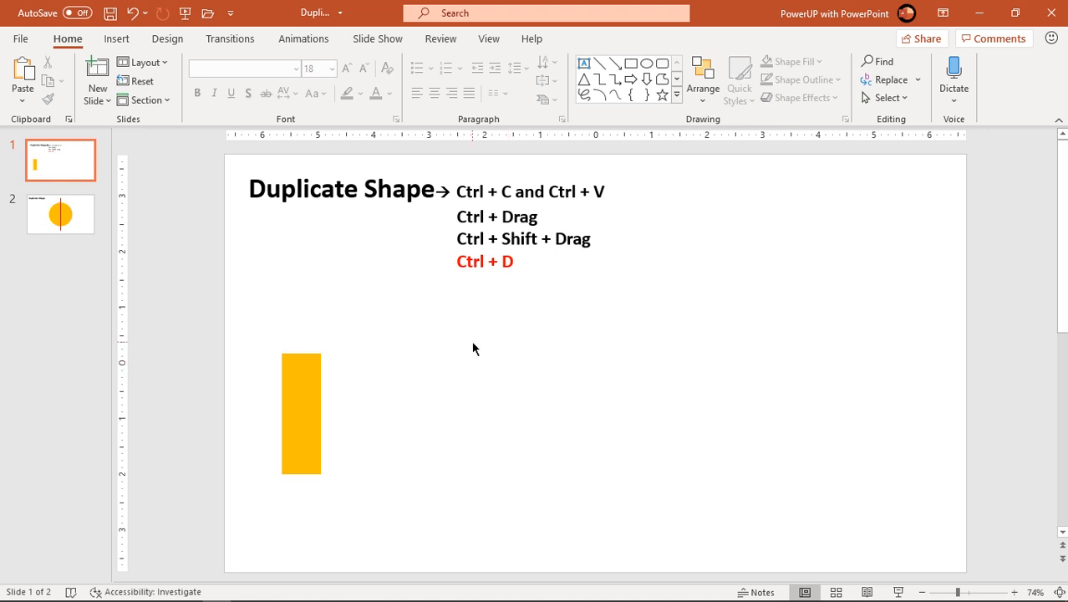
pyautogui.rightClick(475, 349)
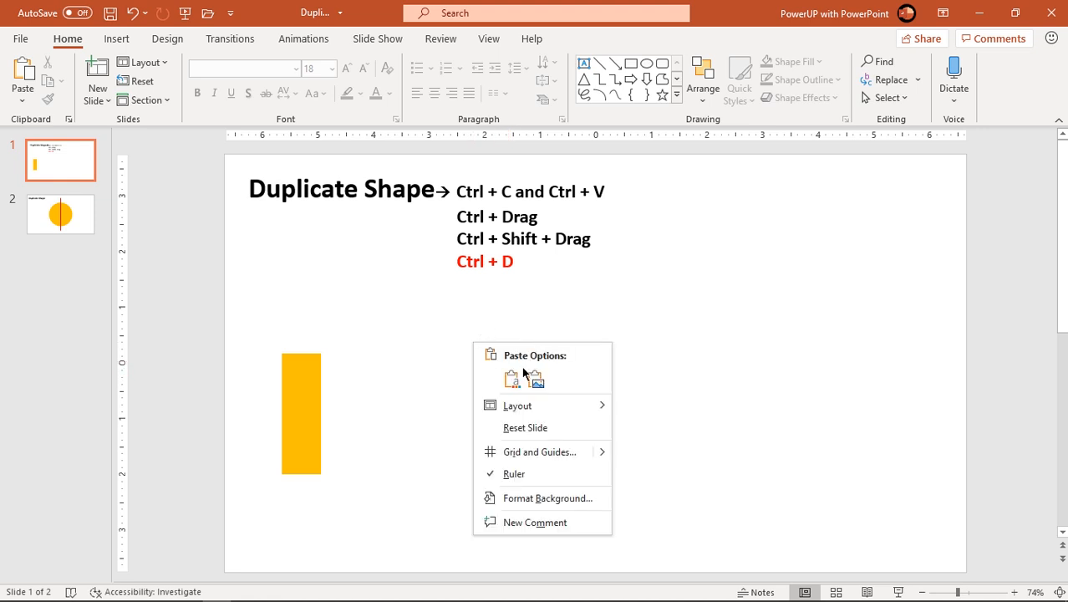
pyautogui.click(513, 378)
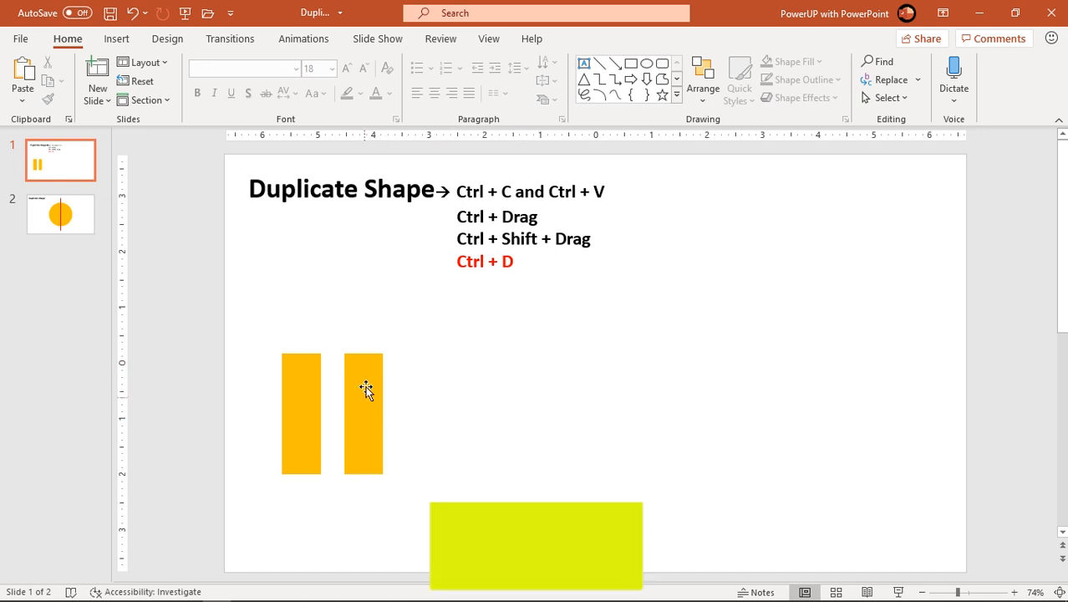
pyautogui.click(363, 414)
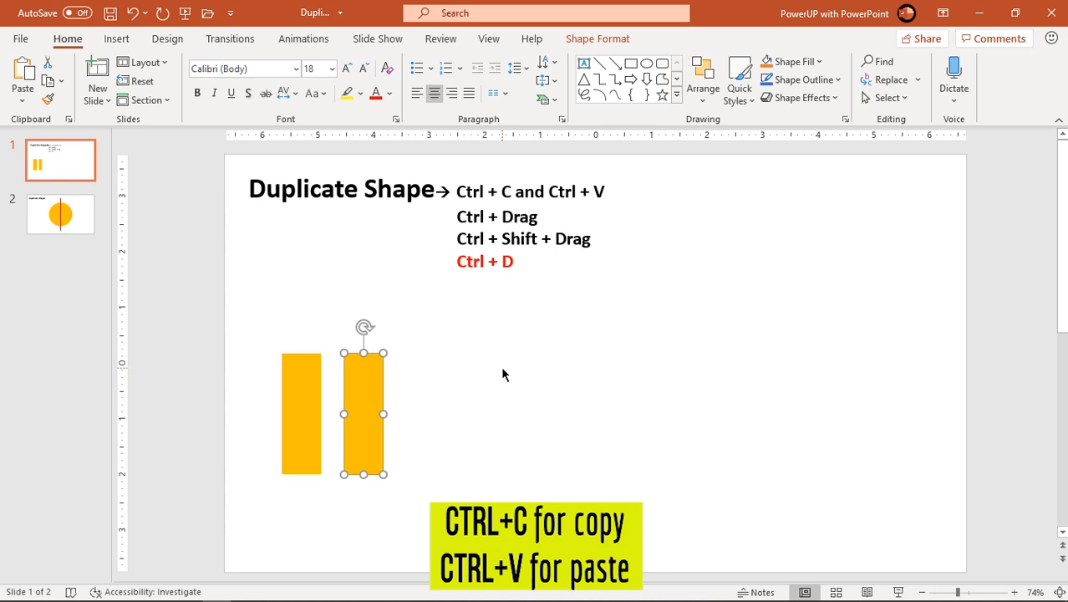
pyautogui.click(501, 375)
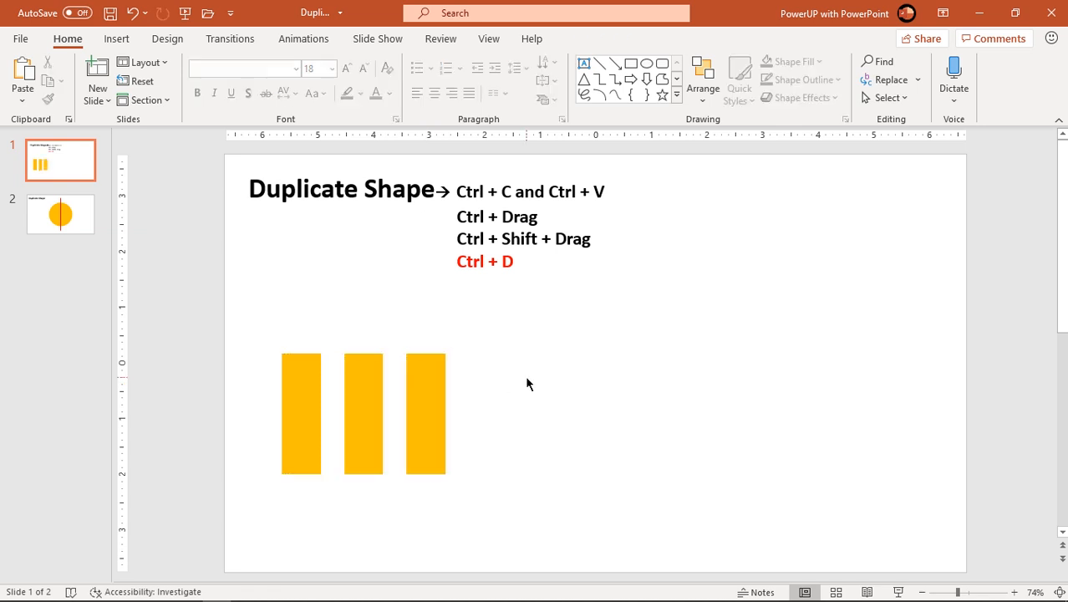
pyautogui.moveTo(534, 390)
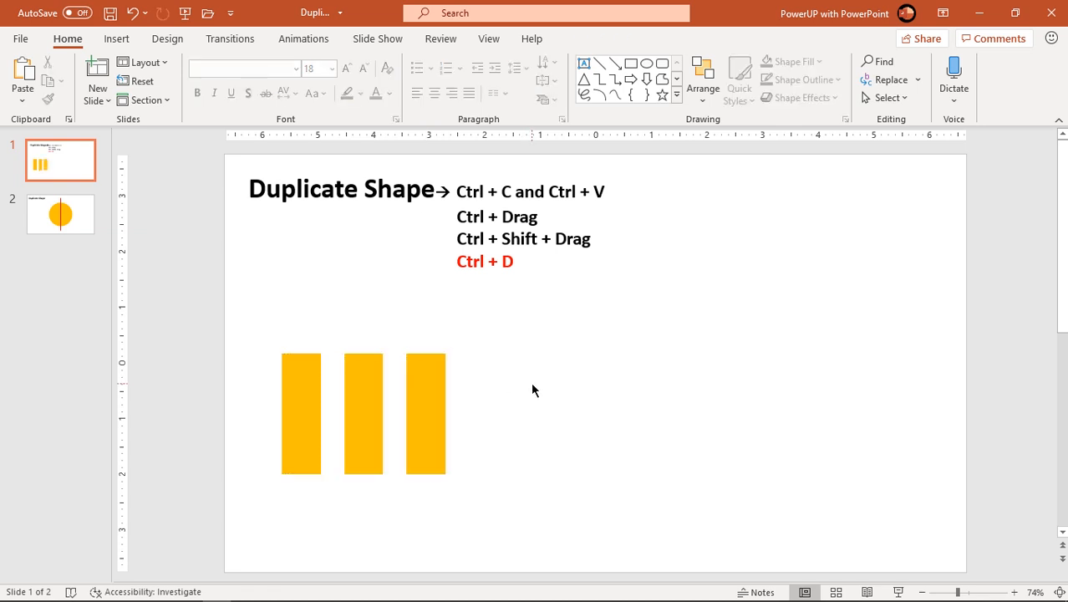
pyautogui.moveTo(504, 373)
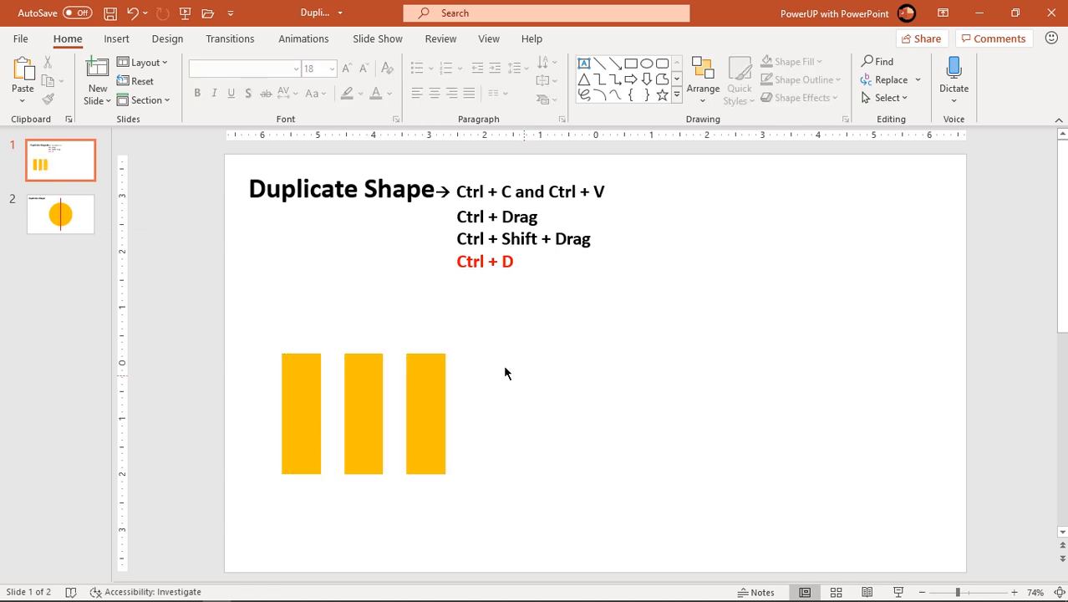
# Drag a duplicate of the third rectangle below and right of the row, then deselect it
pyautogui.click(425, 413)
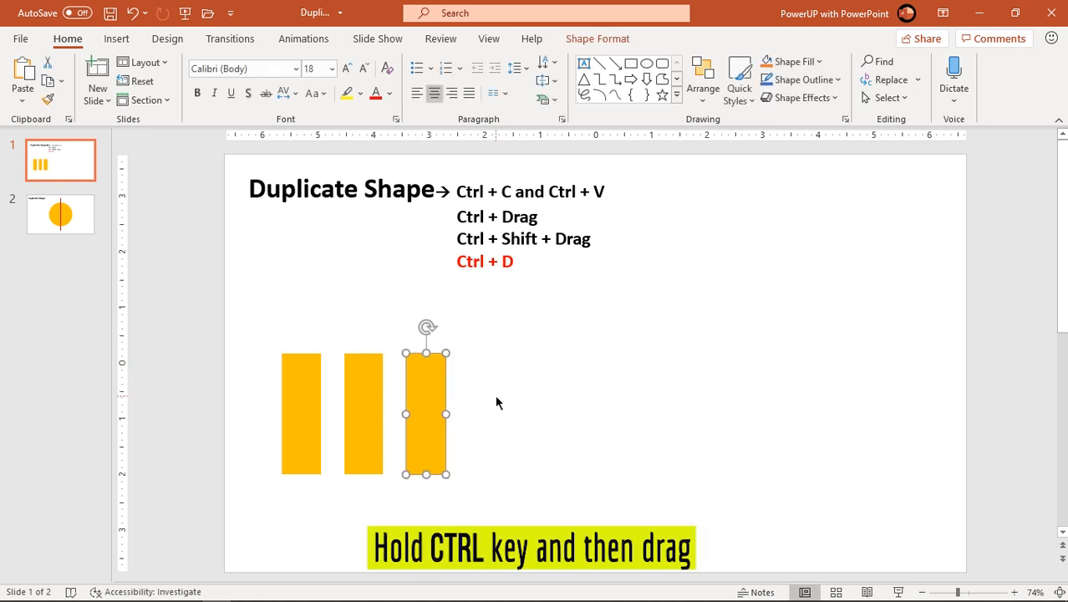
pyautogui.moveTo(443, 389)
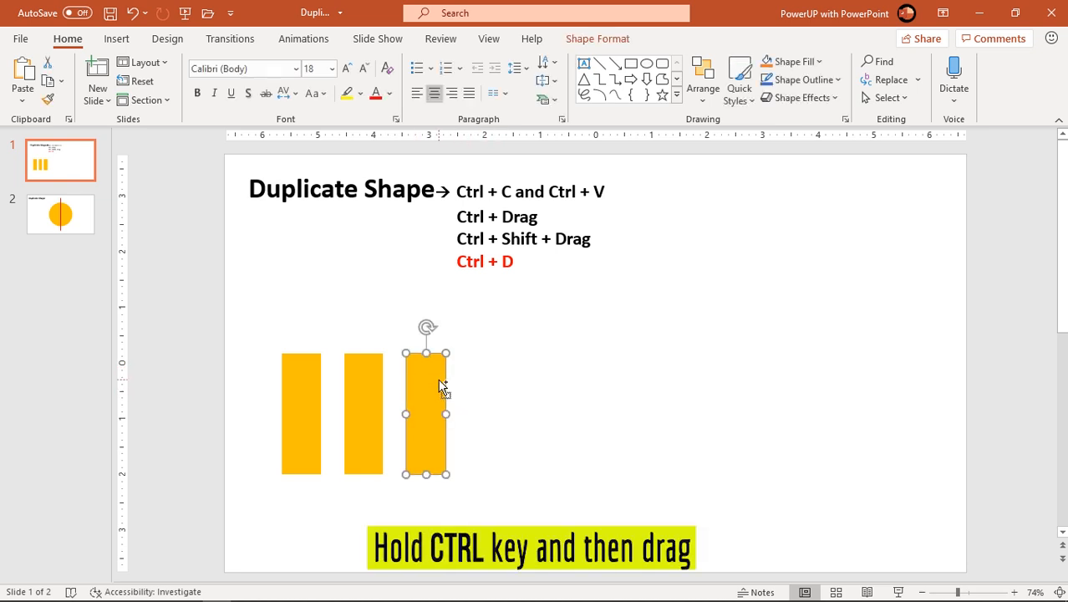
pyautogui.moveTo(426, 413); pyautogui.dragTo(557, 342)
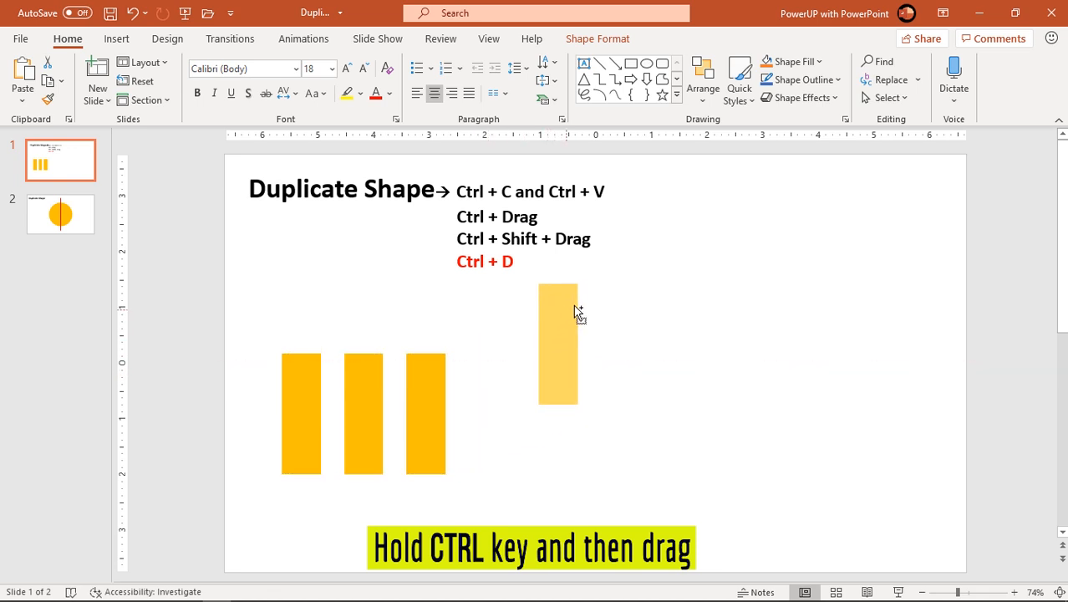
pyautogui.moveTo(557, 342); pyautogui.dragTo(489, 481)
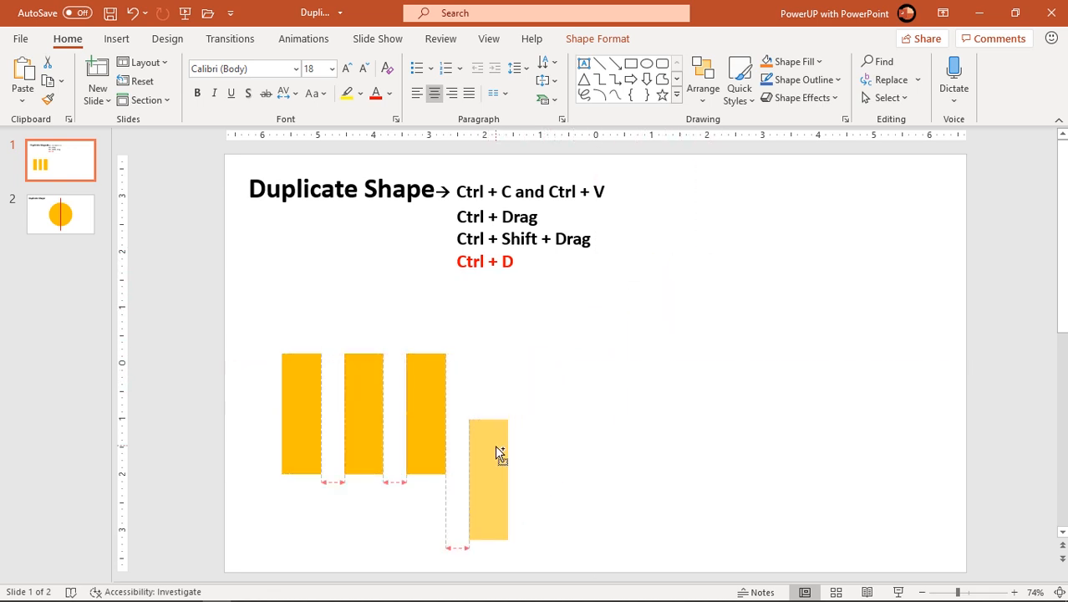
pyautogui.moveTo(488, 481); pyautogui.dragTo(502, 484)
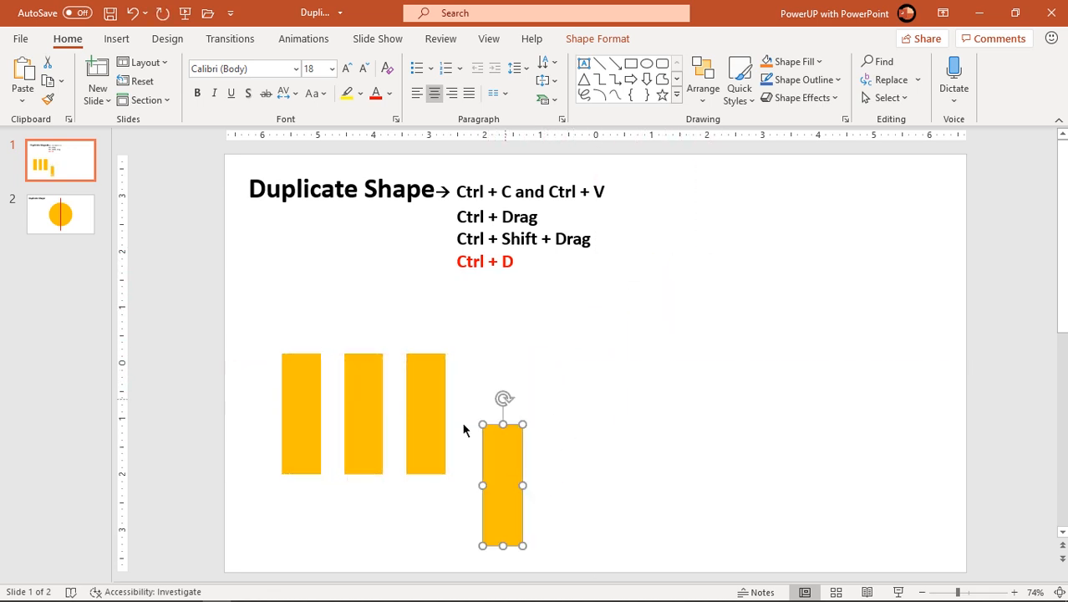
pyautogui.click(565, 416)
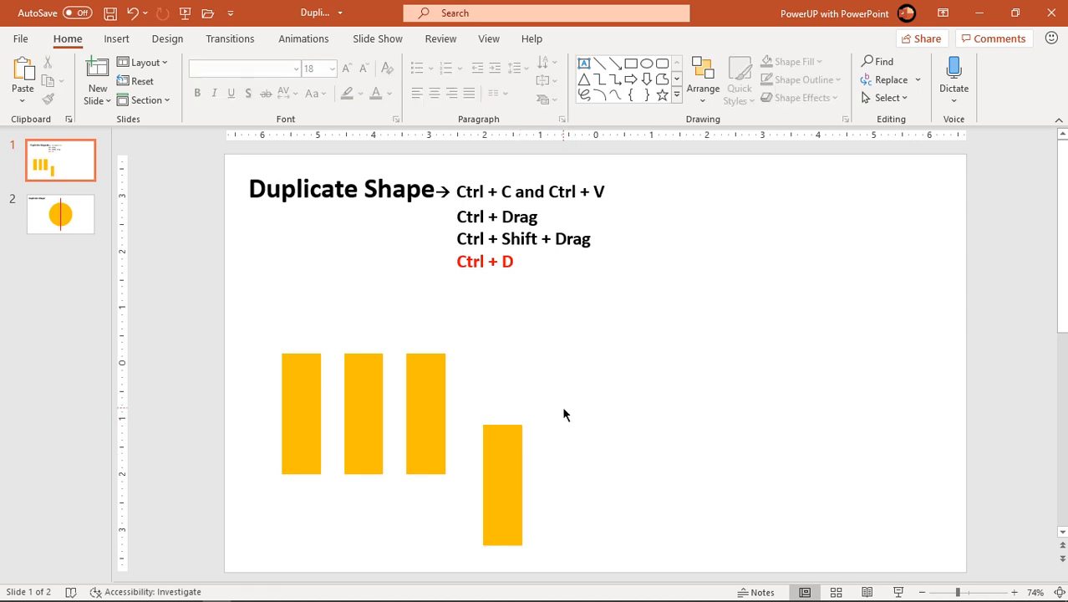
pyautogui.moveTo(557, 420)
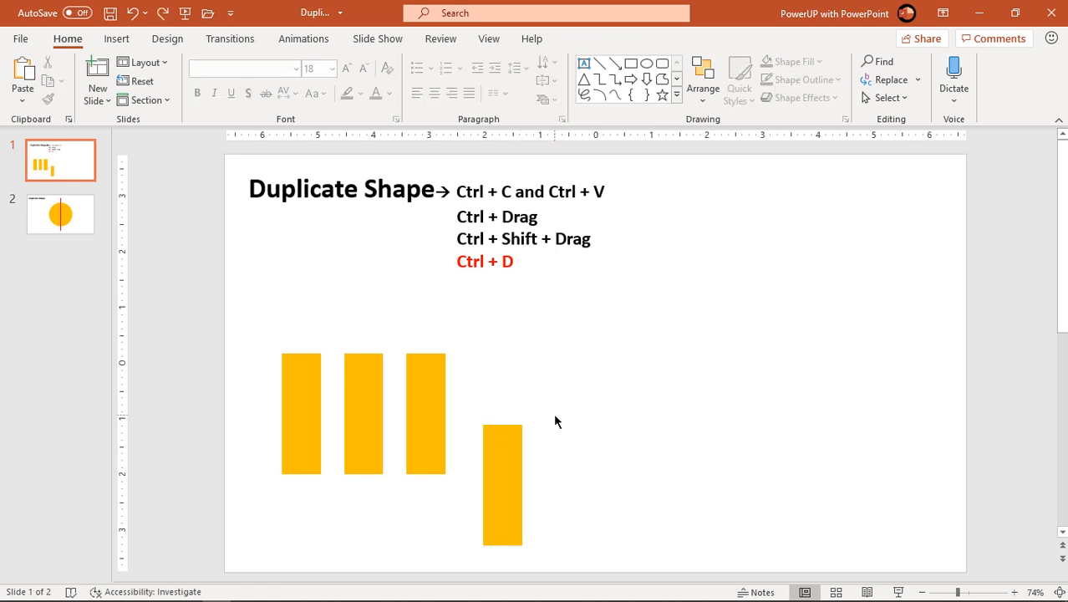
pyautogui.moveTo(557, 433)
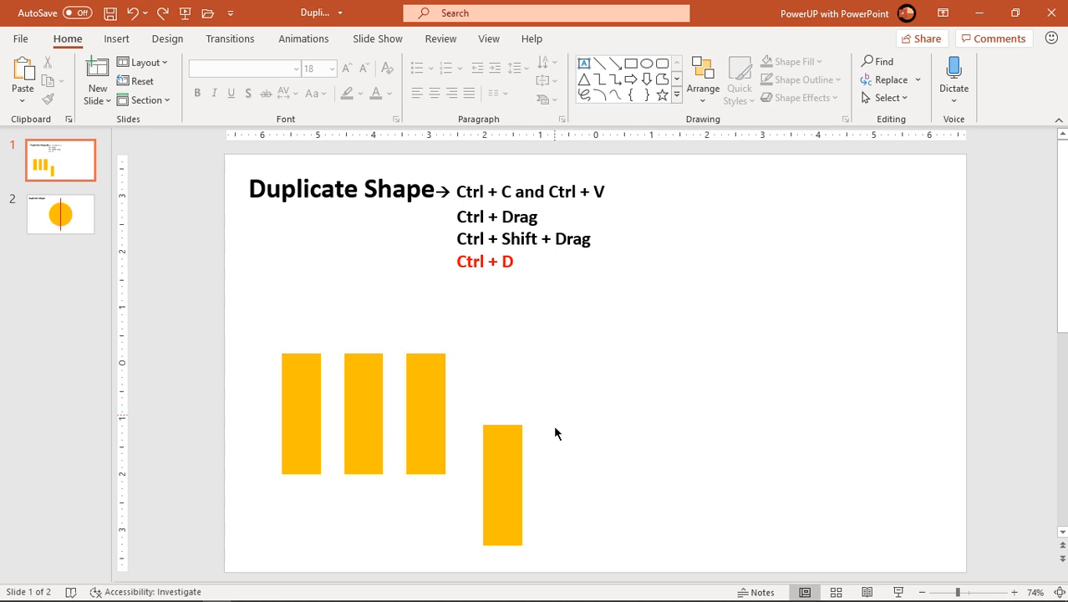
# Drag level copies of the lower rectangle rightward across the bottom of the slide
pyautogui.click(502, 485)
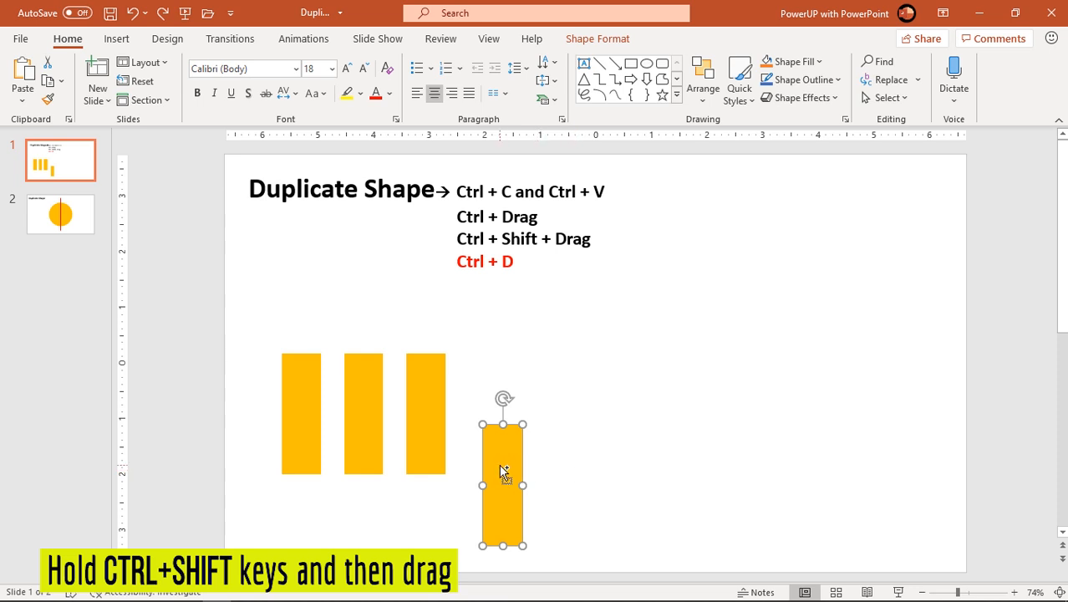
pyautogui.moveTo(502, 472); pyautogui.dragTo(544, 472)
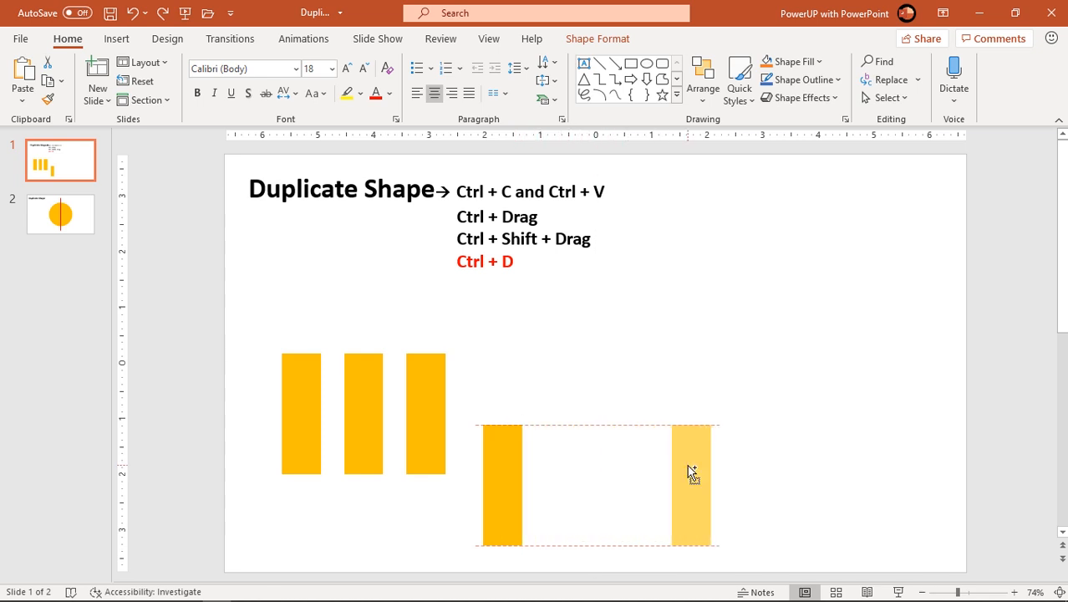
pyautogui.moveTo(692, 473); pyautogui.dragTo(501, 326)
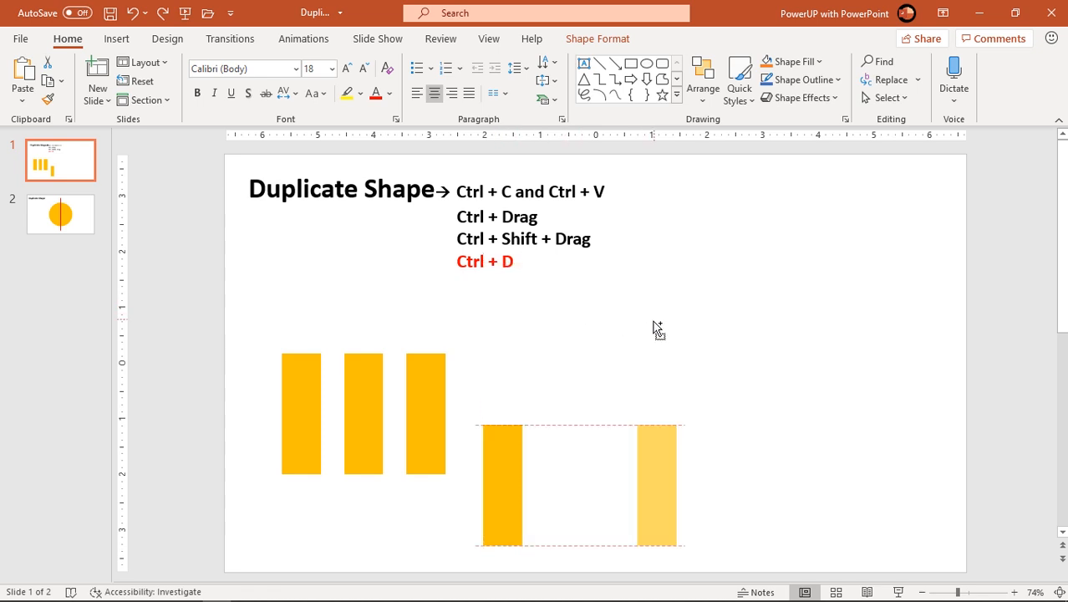
pyautogui.moveTo(656, 485); pyautogui.dragTo(677, 485)
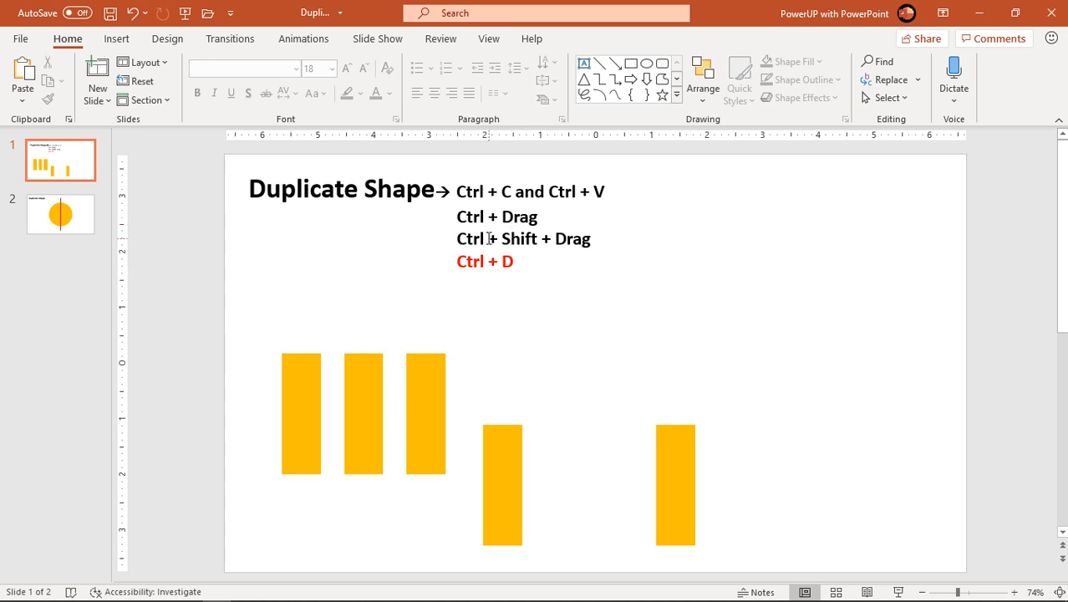
pyautogui.click(503, 485)
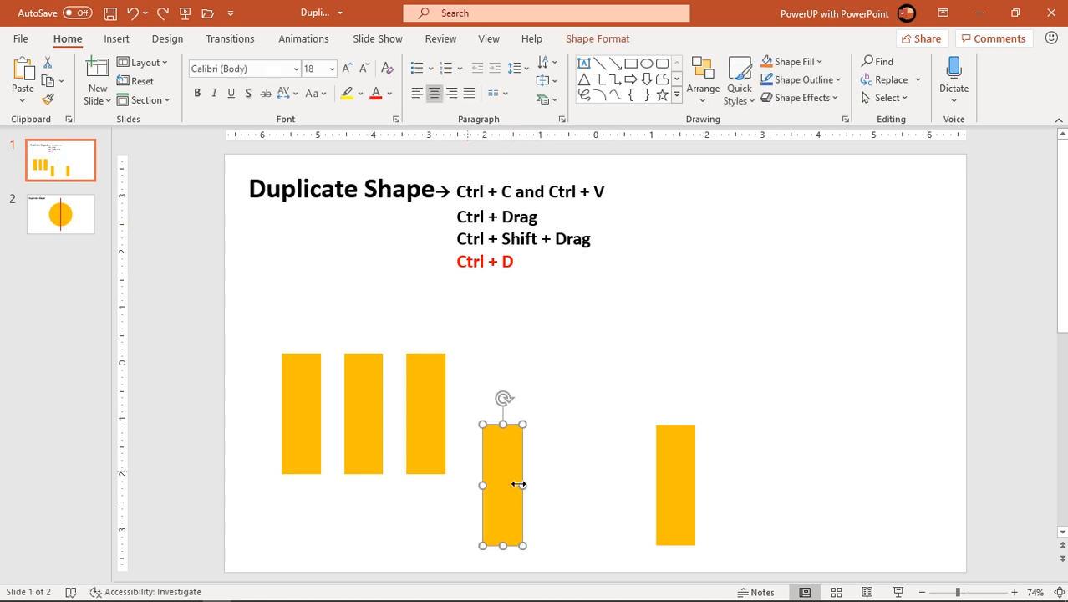
pyautogui.moveTo(501, 465)
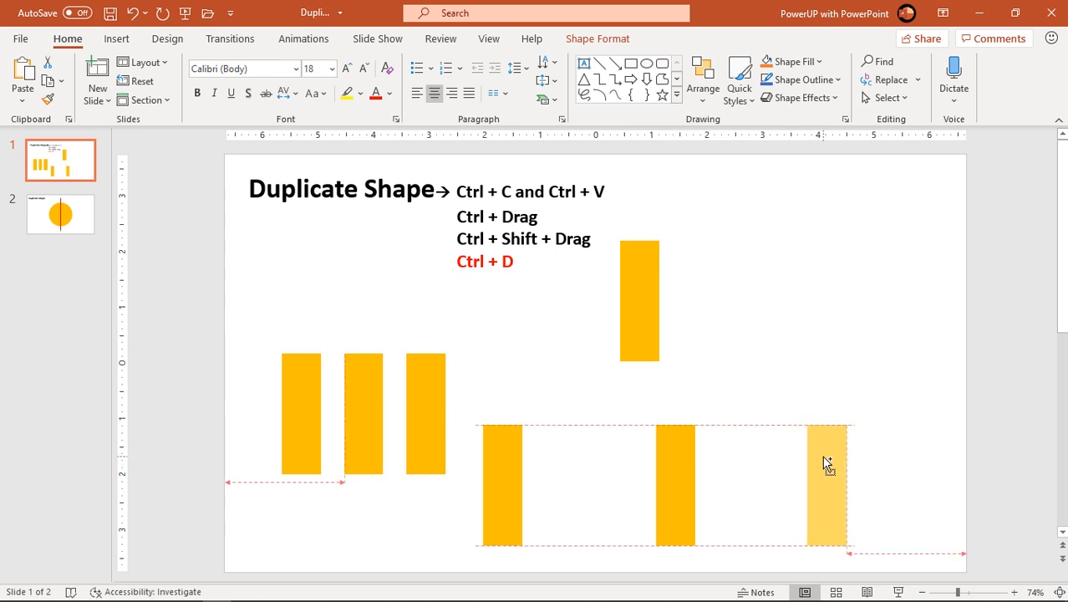
pyautogui.click(755, 488)
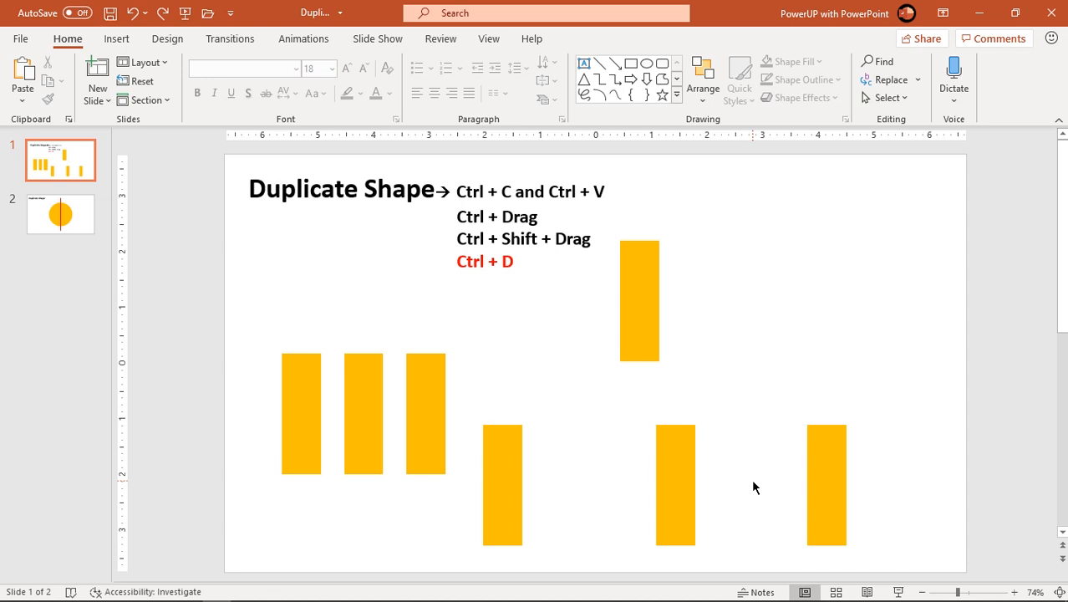
pyautogui.moveTo(588, 310)
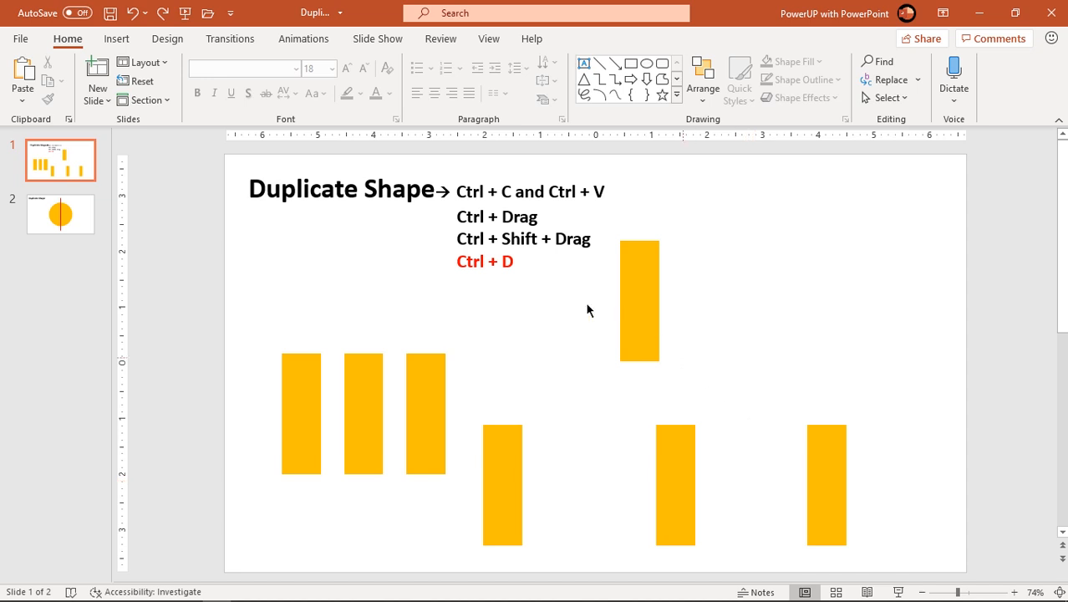
pyautogui.moveTo(493, 297)
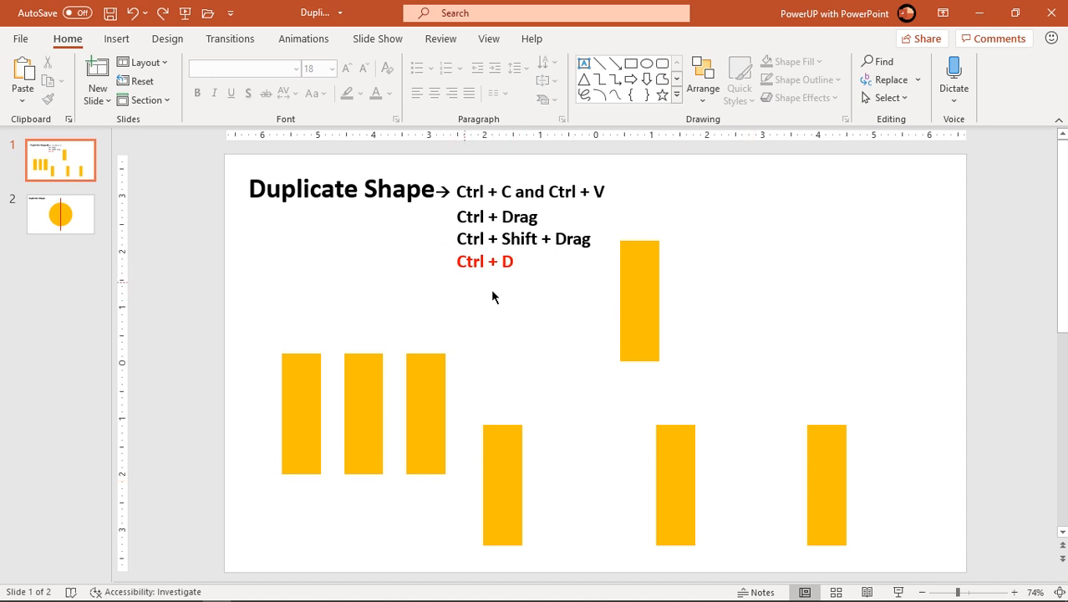
# Duplicate the upper rectangle, offset the copy right, and repeat the duplication with Ctrl+D
pyautogui.click(639, 301)
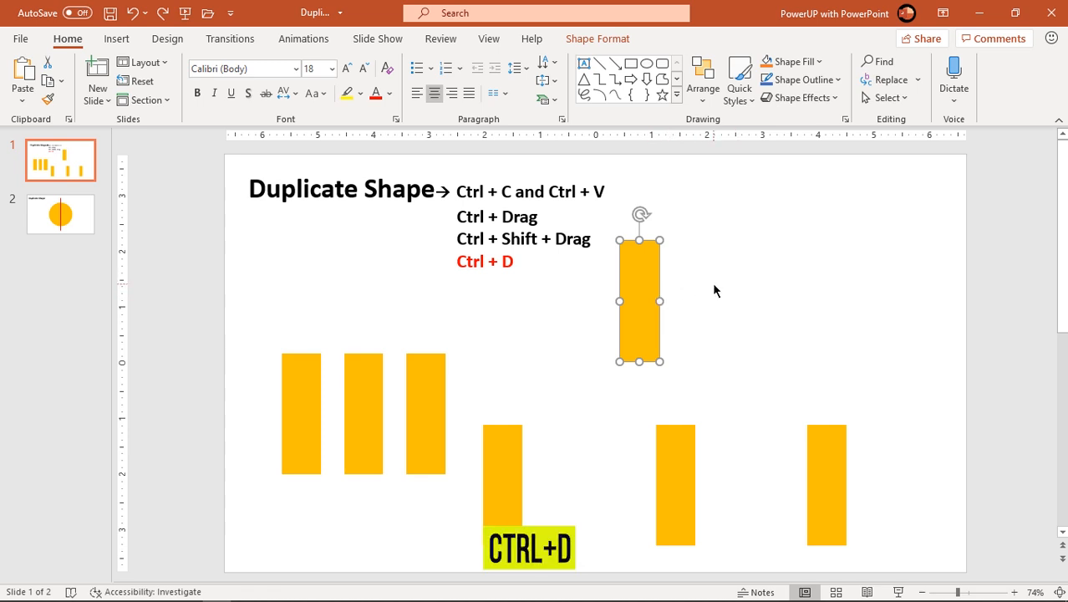
pyautogui.moveTo(639, 288); pyautogui.dragTo(650, 305)
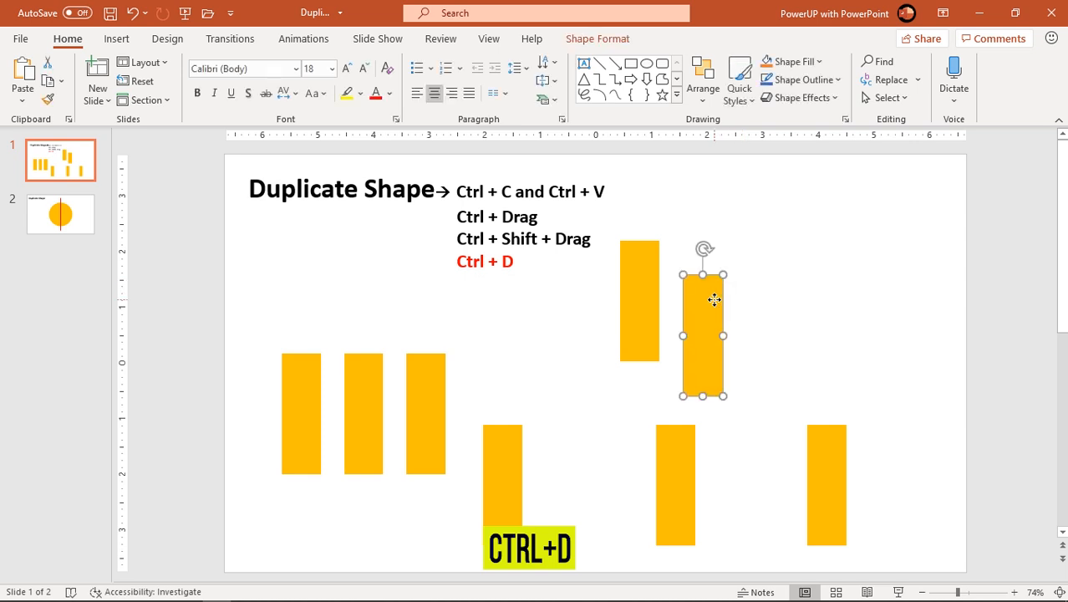
pyautogui.press('ctrl+d')
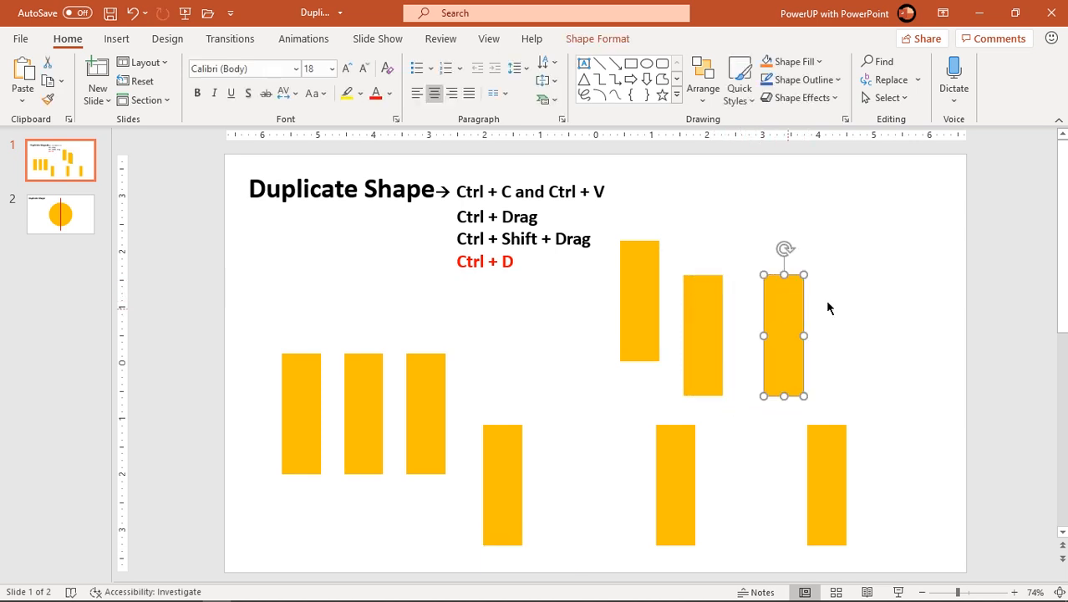
pyautogui.click(823, 297)
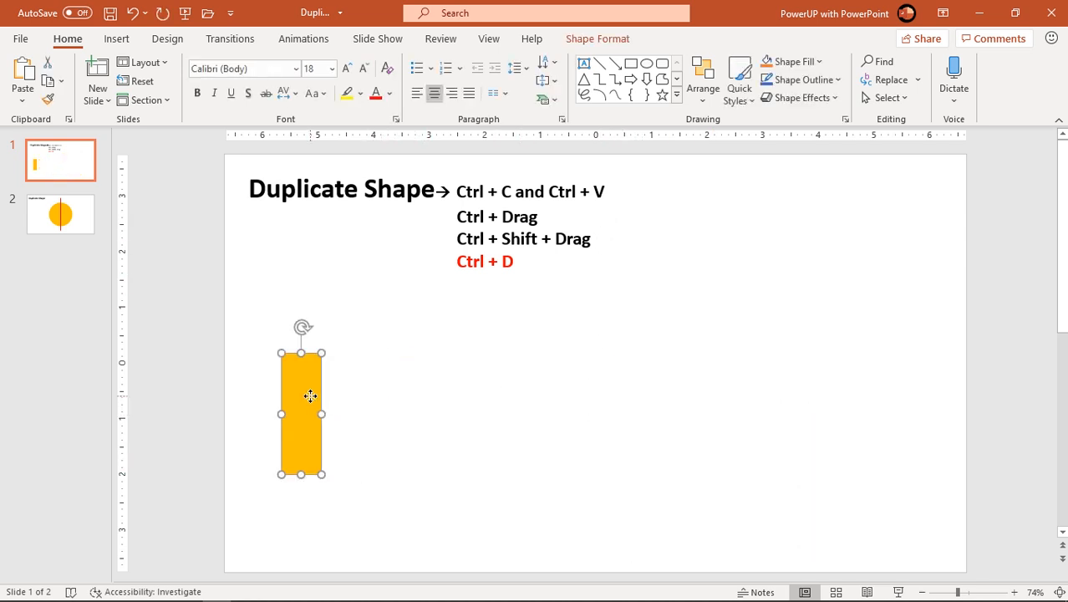
# Deselect the single remaining orange rectangle
pyautogui.click(385, 441)
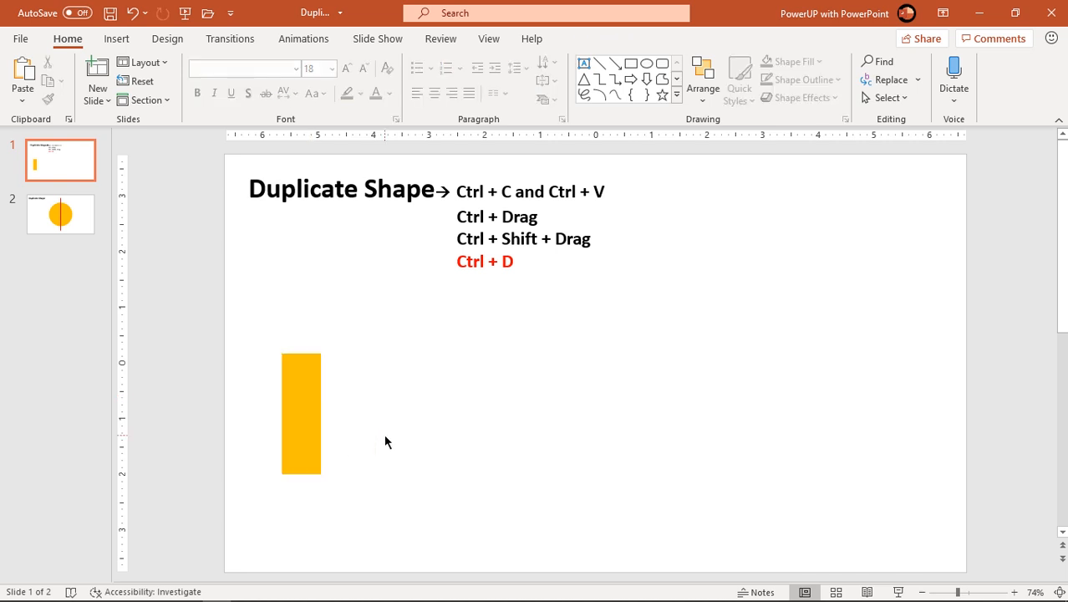
pyautogui.moveTo(361, 442)
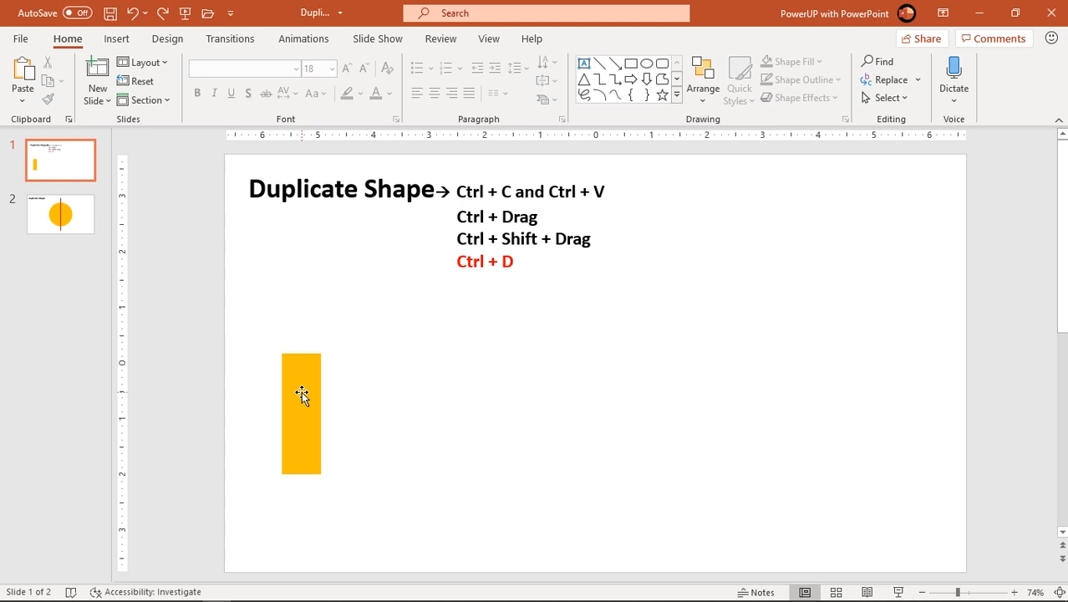
# Duplicate the rectangle repeatedly with Ctrl+D, extending the row at even spacing
pyautogui.click(301, 393)
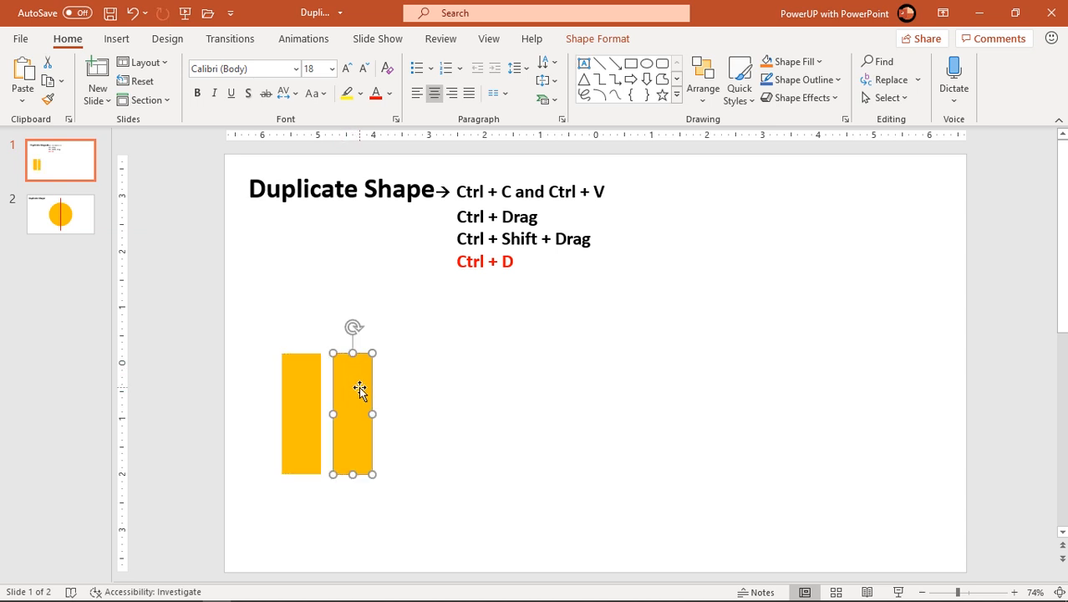
pyautogui.press('ctrl+d')
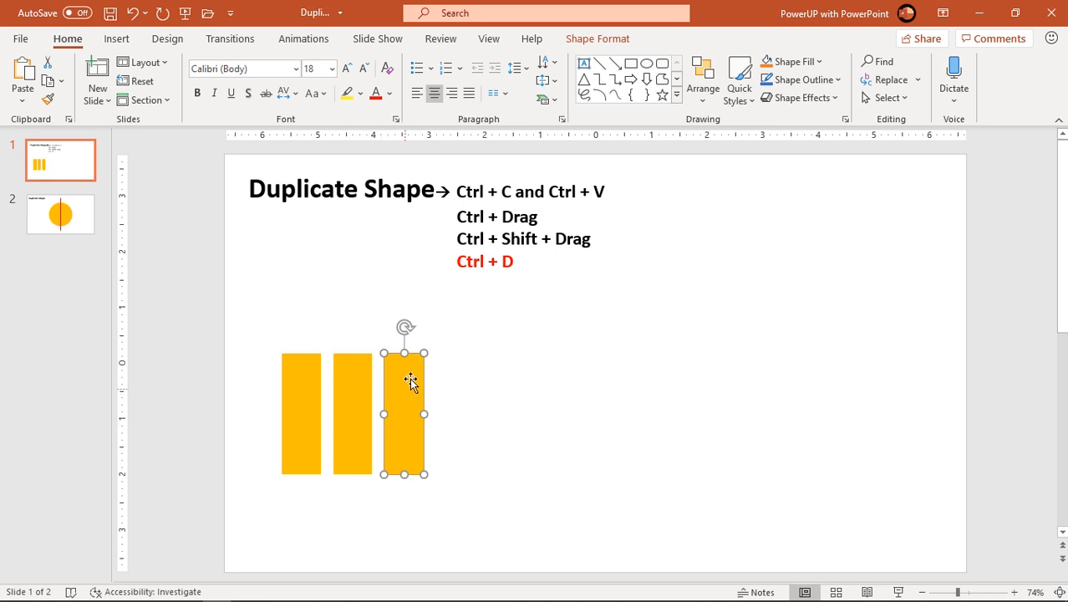
pyautogui.moveTo(371, 371)
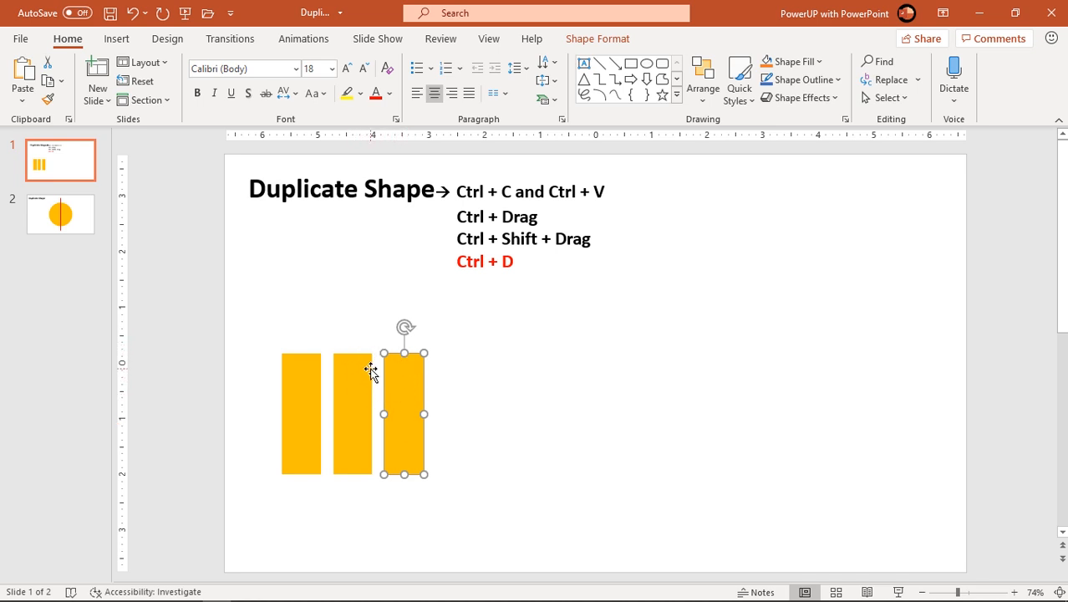
pyautogui.moveTo(332, 395)
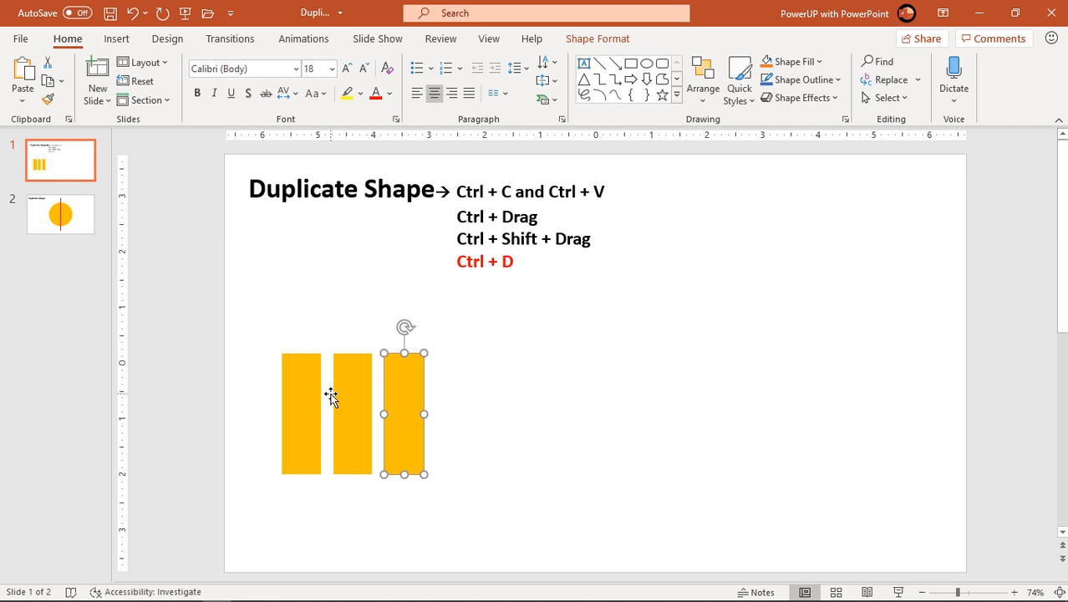
pyautogui.moveTo(469, 428)
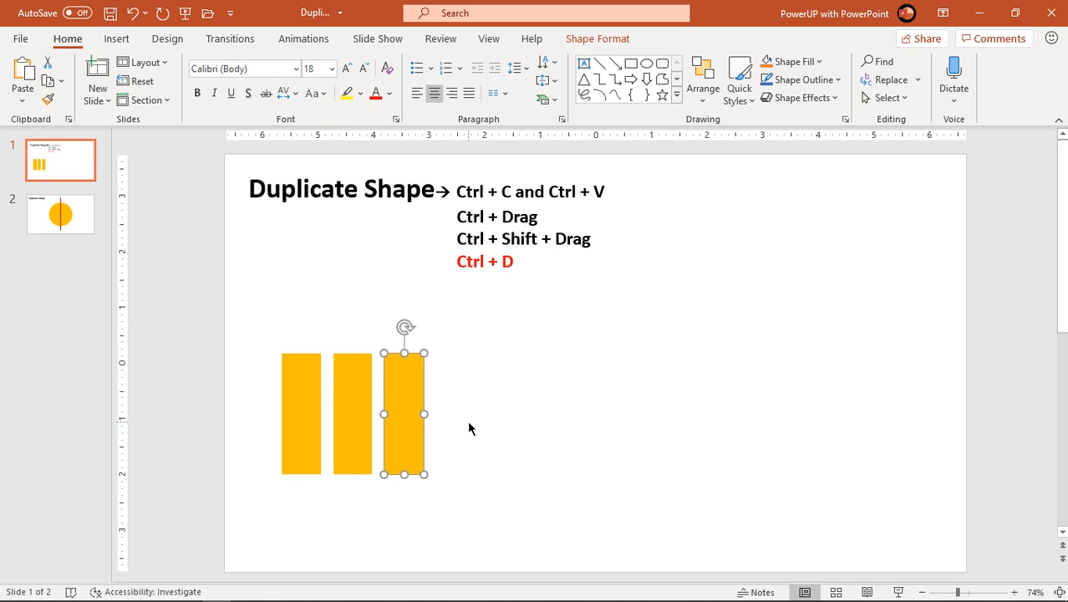
pyautogui.press('ctrl+d')
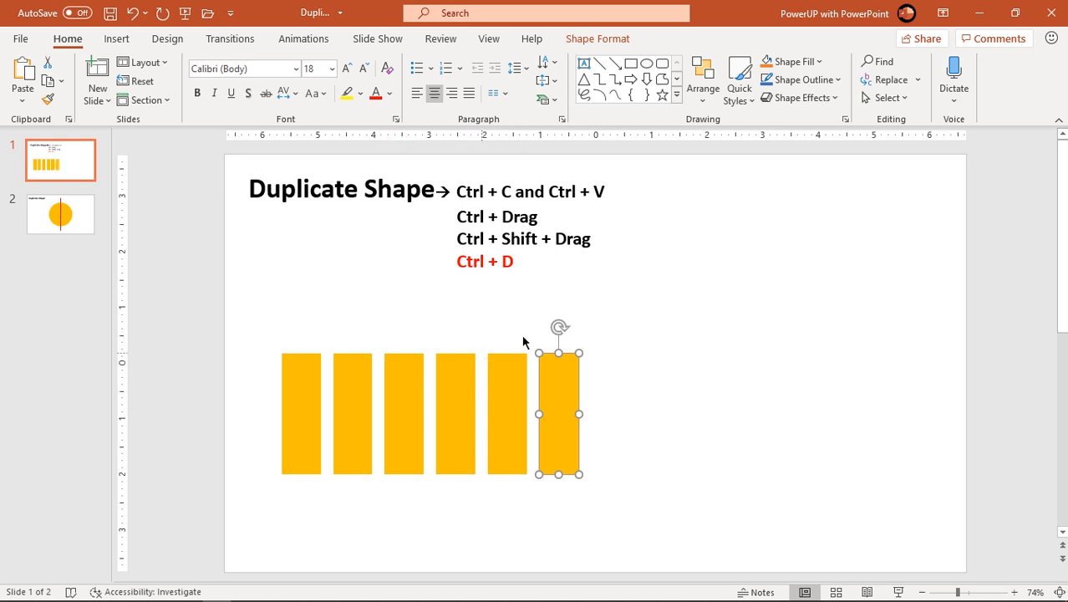
pyautogui.moveTo(650, 391)
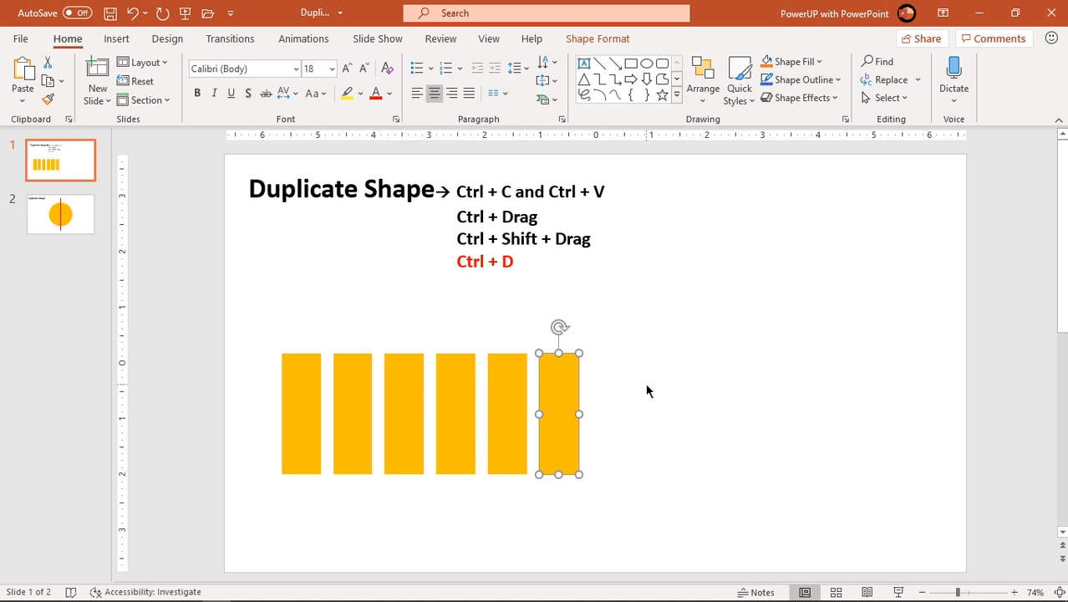
pyautogui.moveTo(559, 410); pyautogui.dragTo(610, 409)
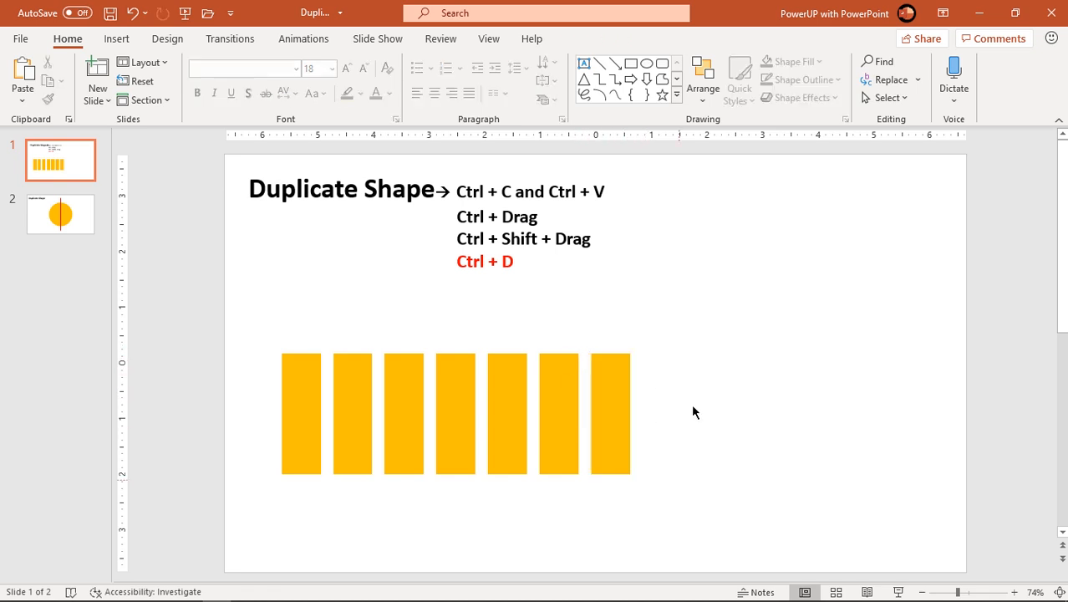
# Duplicate the last rectangle to add more evenly spaced copies, reaching eleven
pyautogui.click(609, 414)
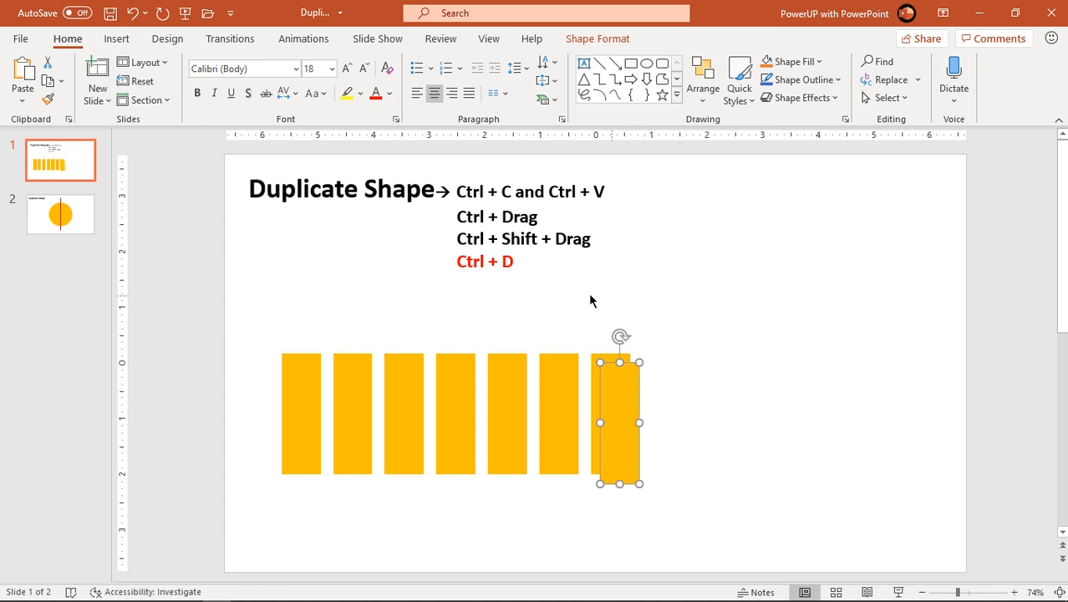
pyautogui.moveTo(603, 387)
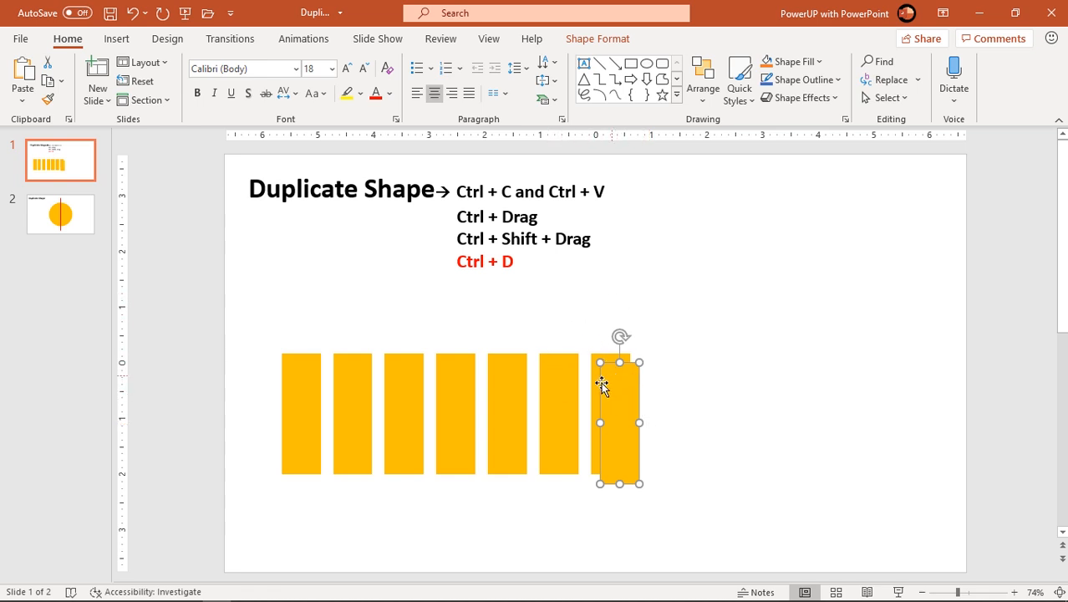
pyautogui.moveTo(609, 404)
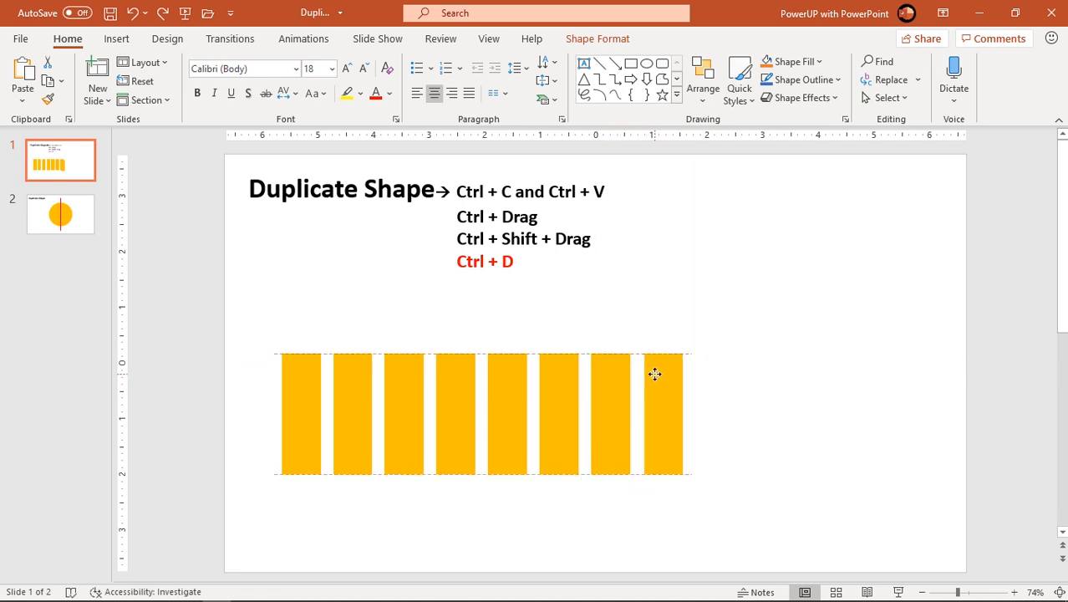
pyautogui.click(662, 413)
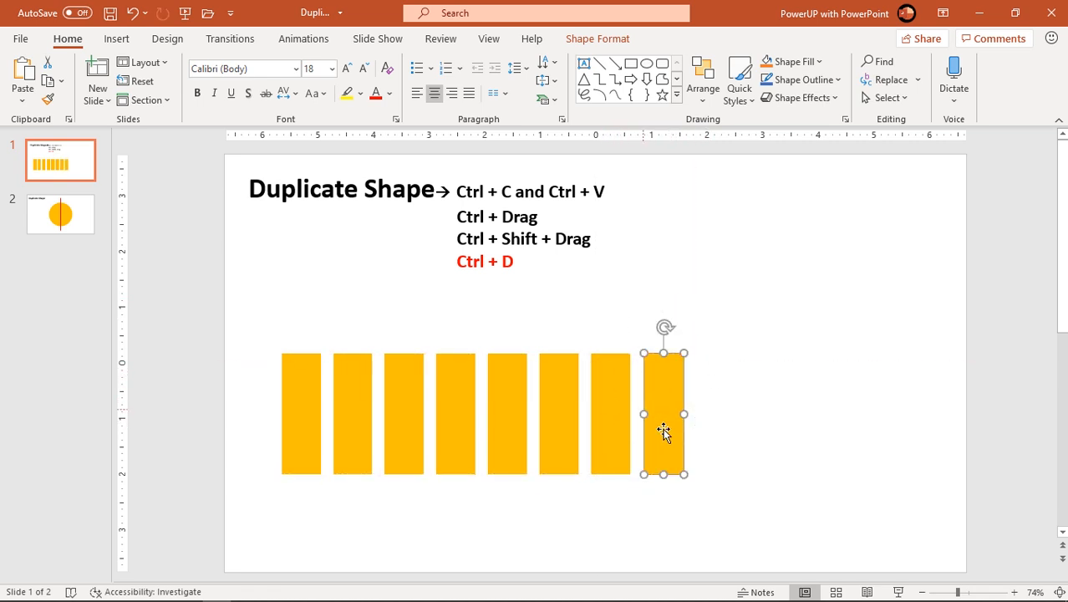
pyautogui.press('ctrl+d')
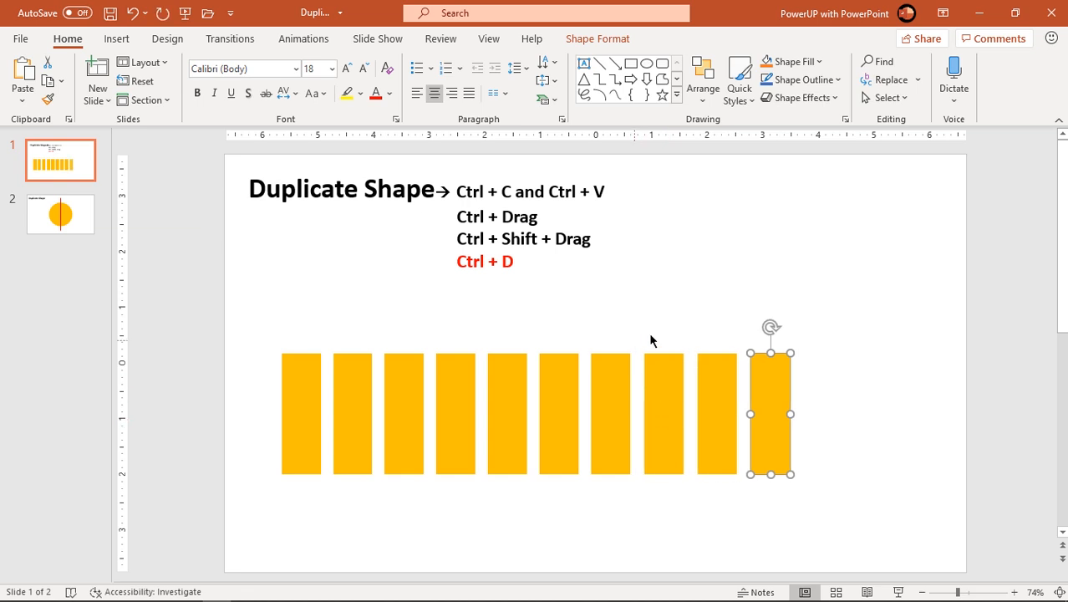
pyautogui.moveTo(769, 413); pyautogui.dragTo(823, 414)
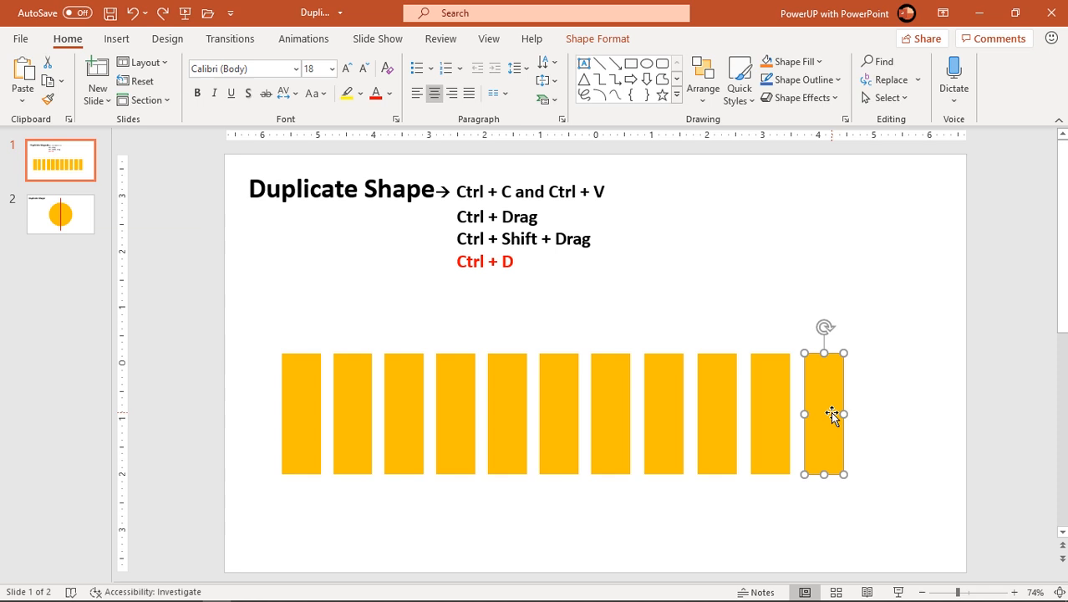
pyautogui.click(597, 38)
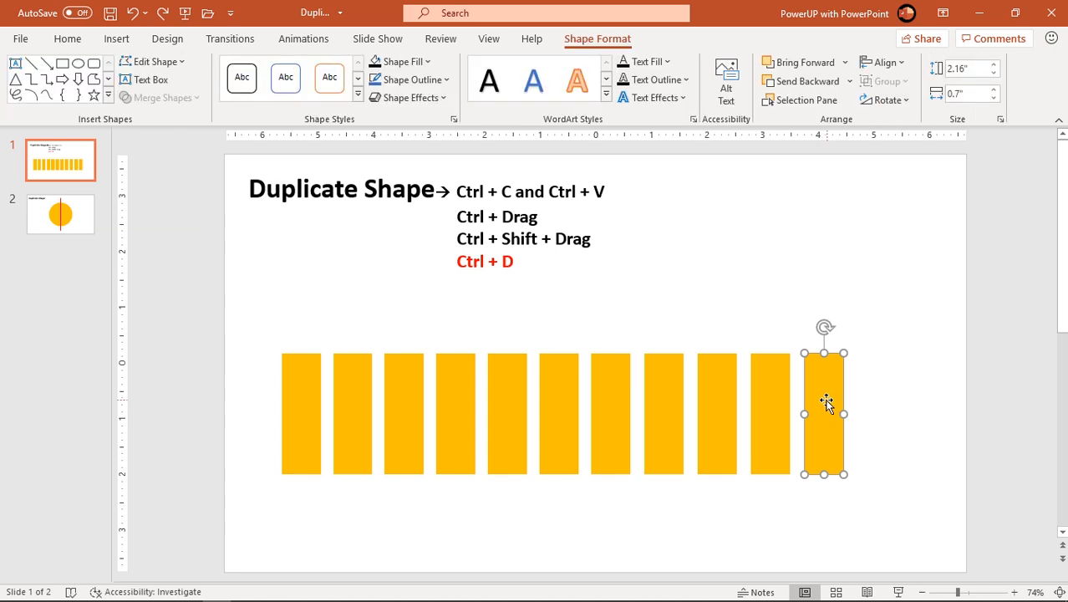
pyautogui.moveTo(826, 399)
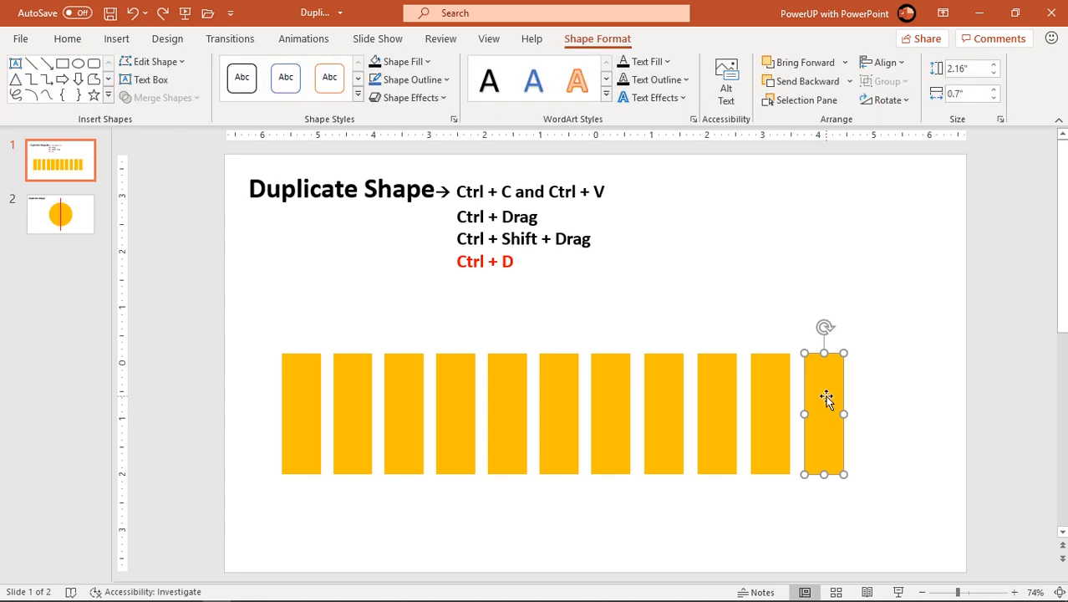
pyautogui.moveTo(60, 213)
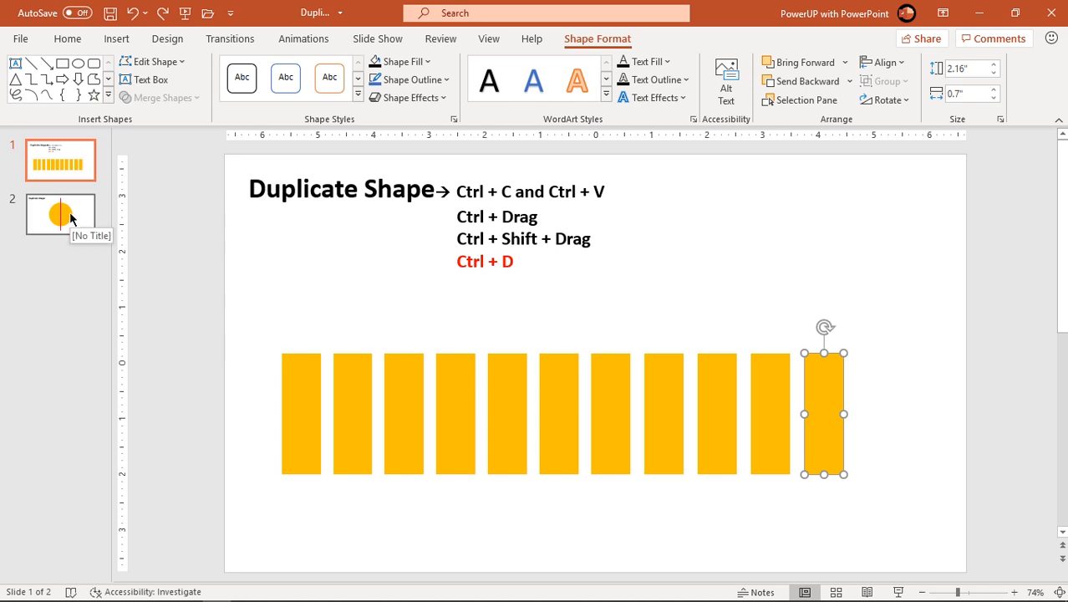
# On slide 2, select the red bar over the orange circle, then its duplicate
pyautogui.click(60, 213)
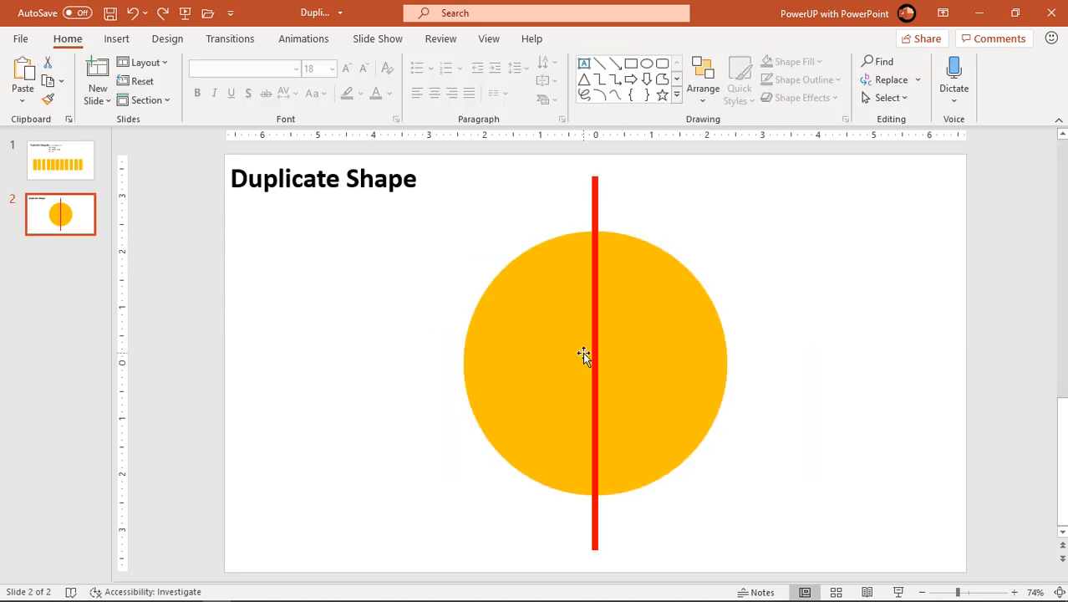
pyautogui.moveTo(596, 268)
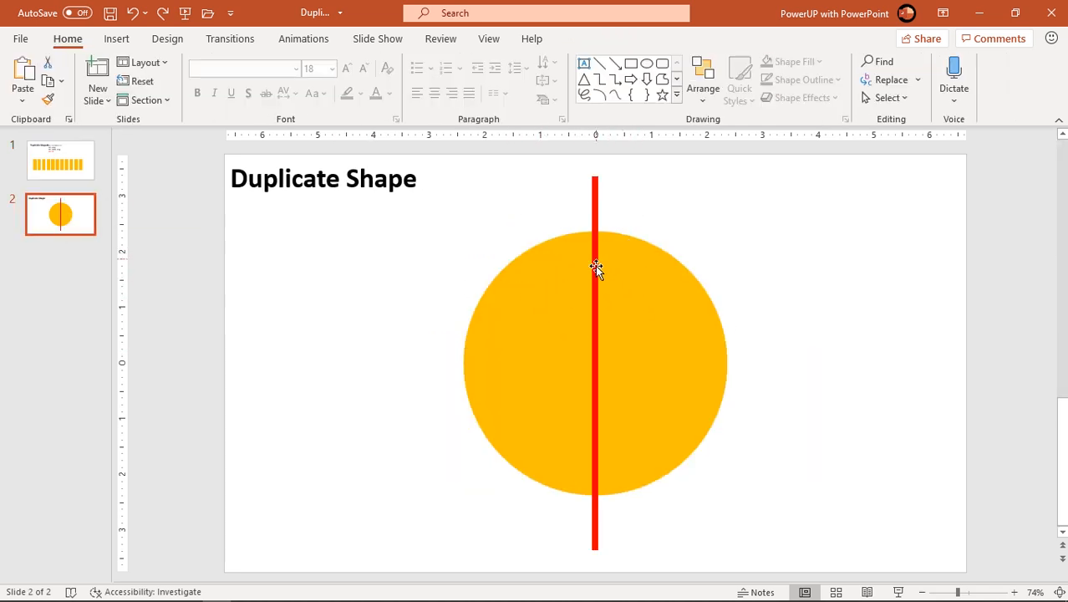
pyautogui.click(595, 267)
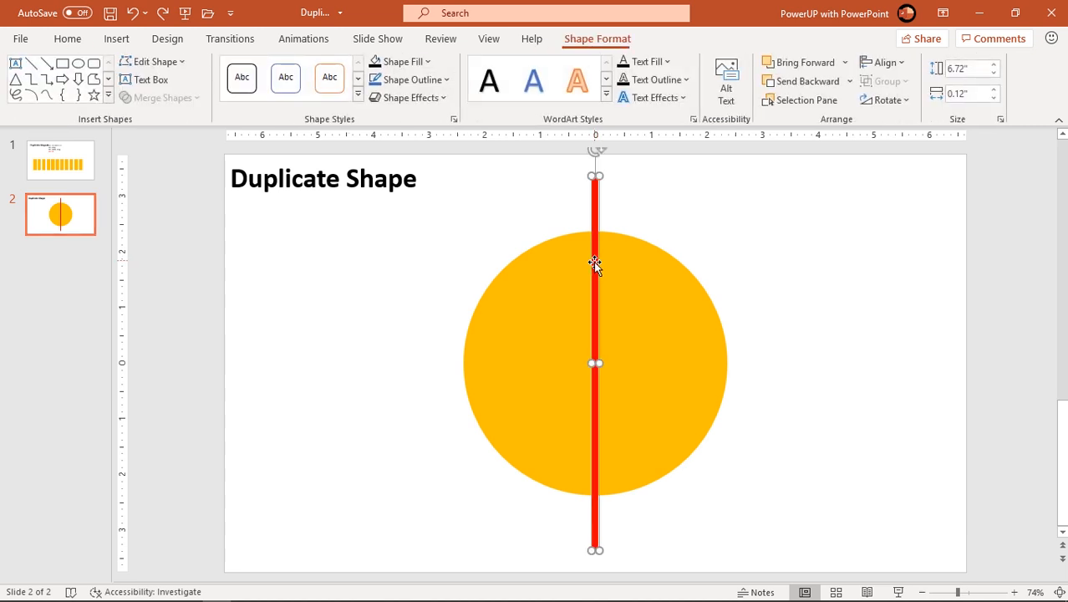
pyautogui.moveTo(599, 267)
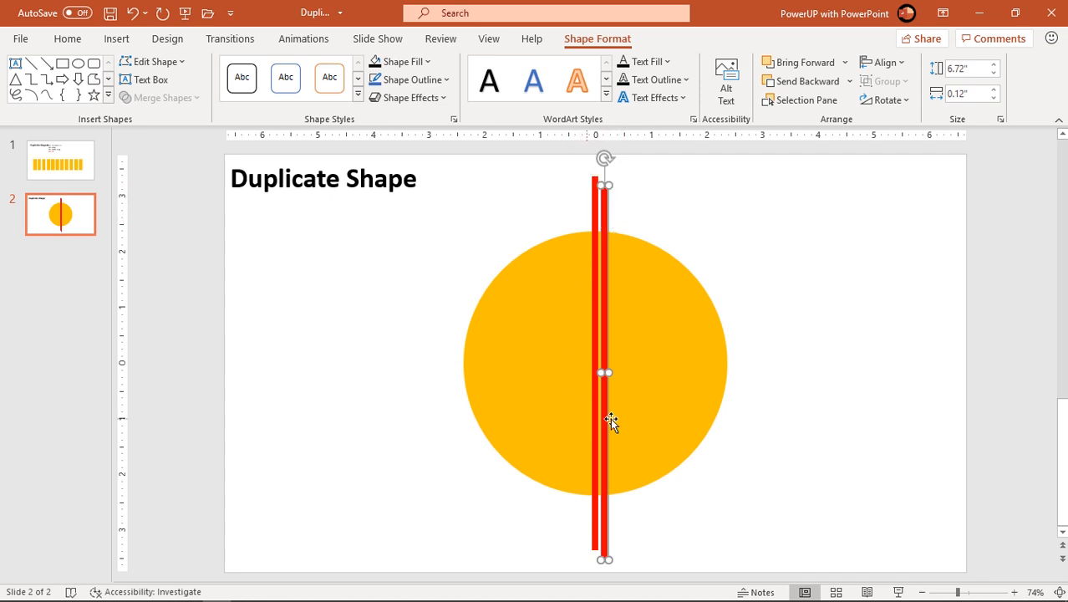
pyautogui.moveTo(610, 276)
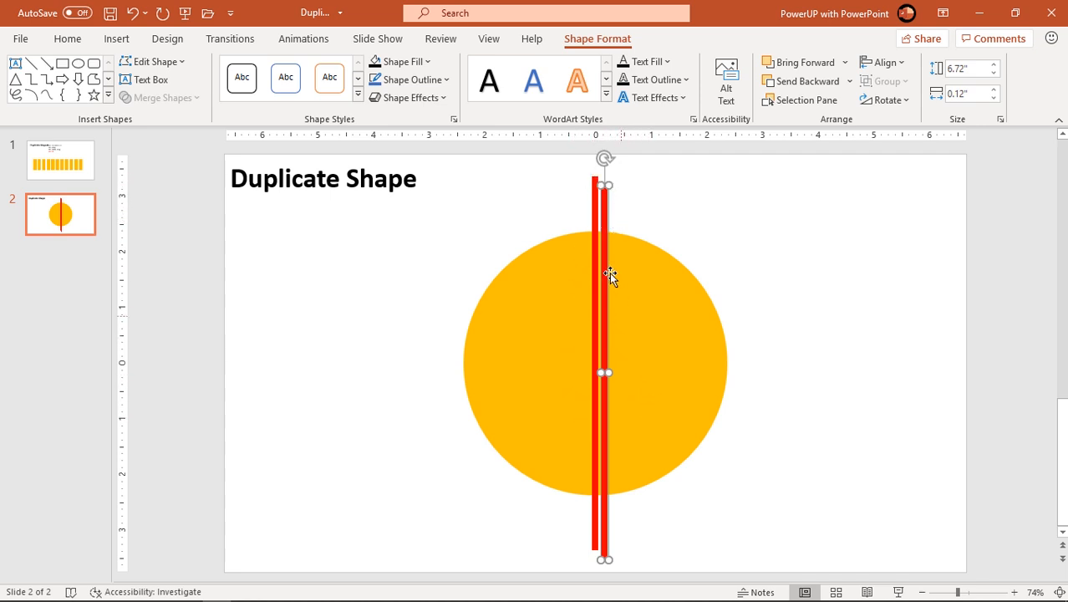
pyautogui.click(399, 61)
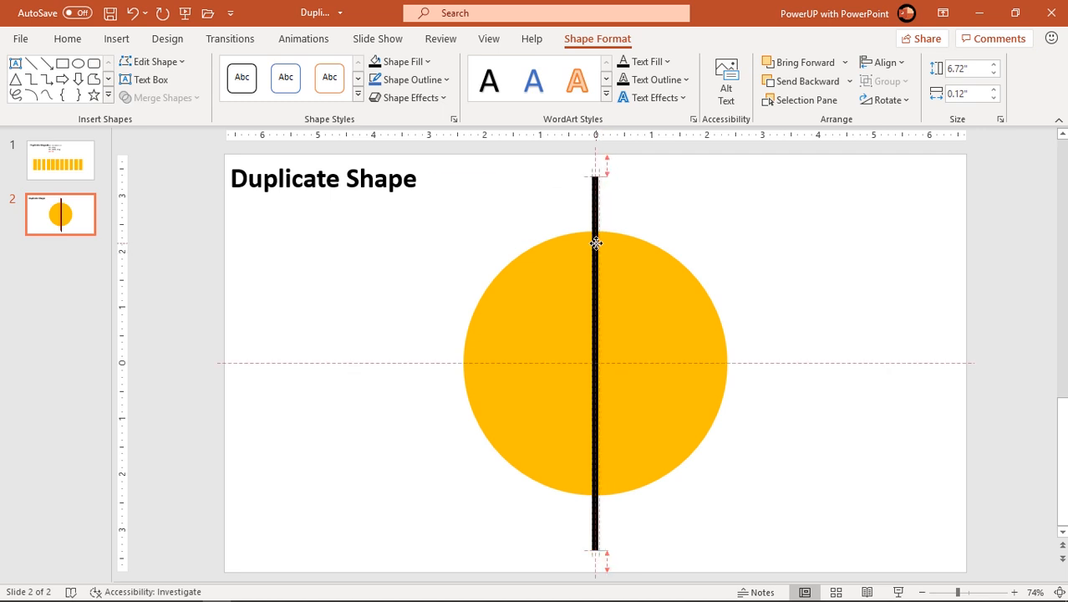
# Select the black bar and rotate a copy by 15° about the circle's centre
pyautogui.click(595, 251)
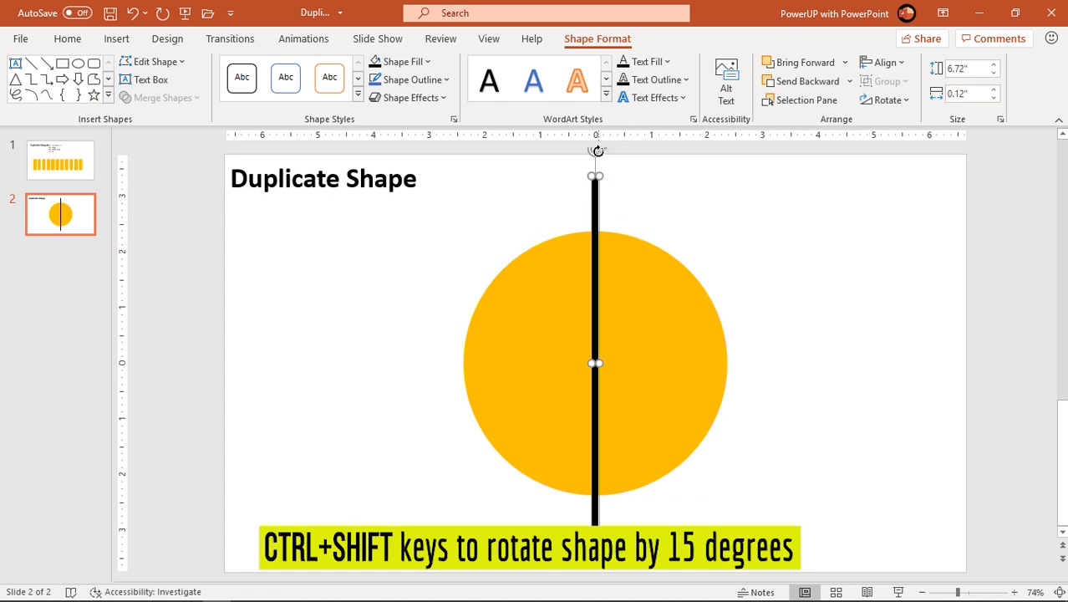
pyautogui.moveTo(596, 151); pyautogui.dragTo(651, 159)
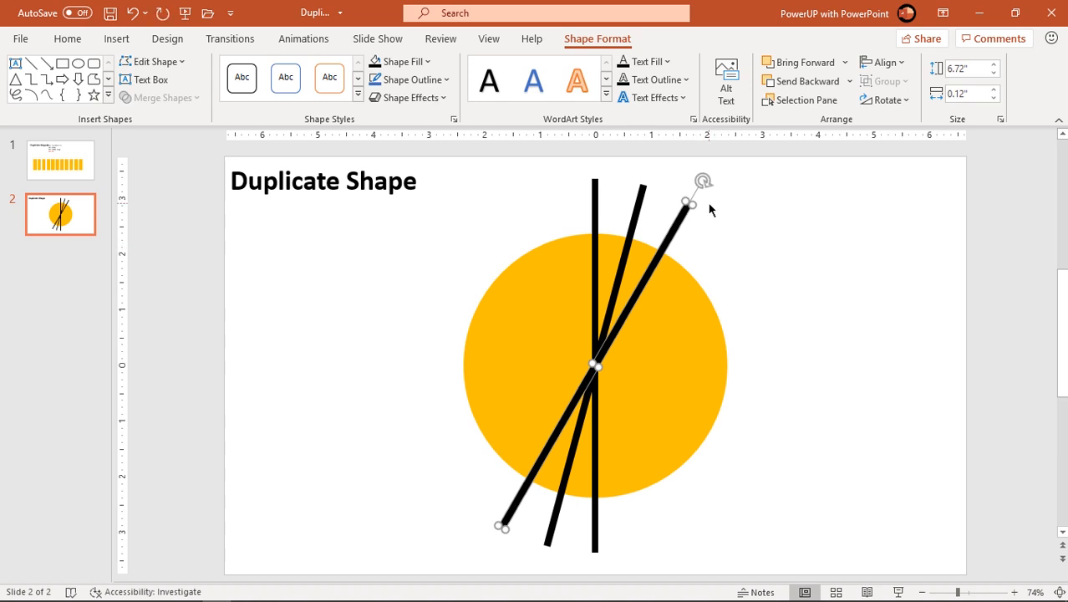
pyautogui.moveTo(703, 182)
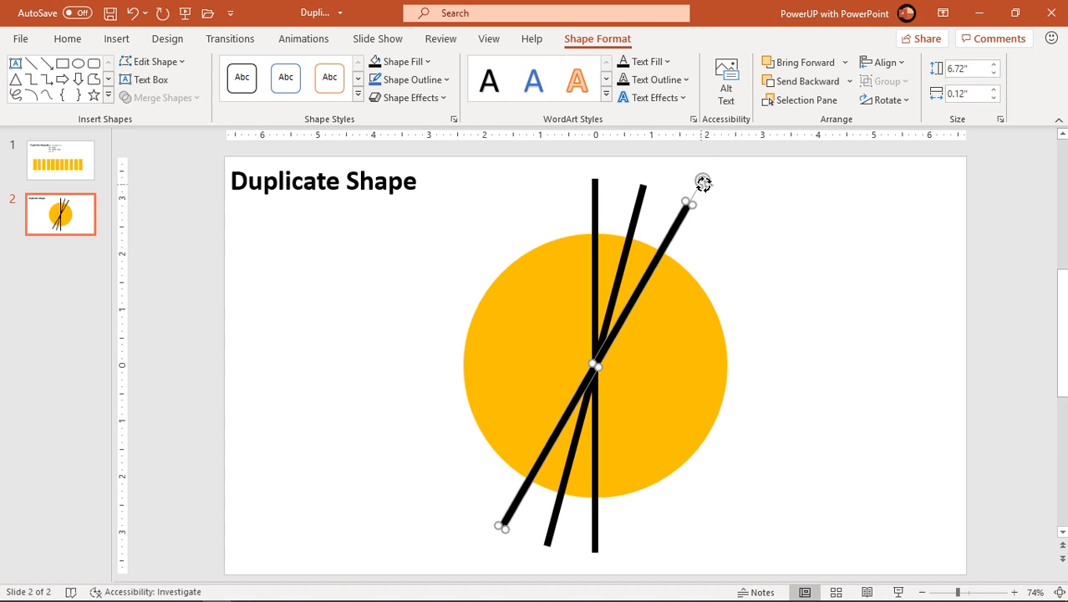
# Add rotated bar copies in 15° steps around the circle, then deselect to view the sunburst
pyautogui.moveTo(704, 183); pyautogui.dragTo(746, 215)
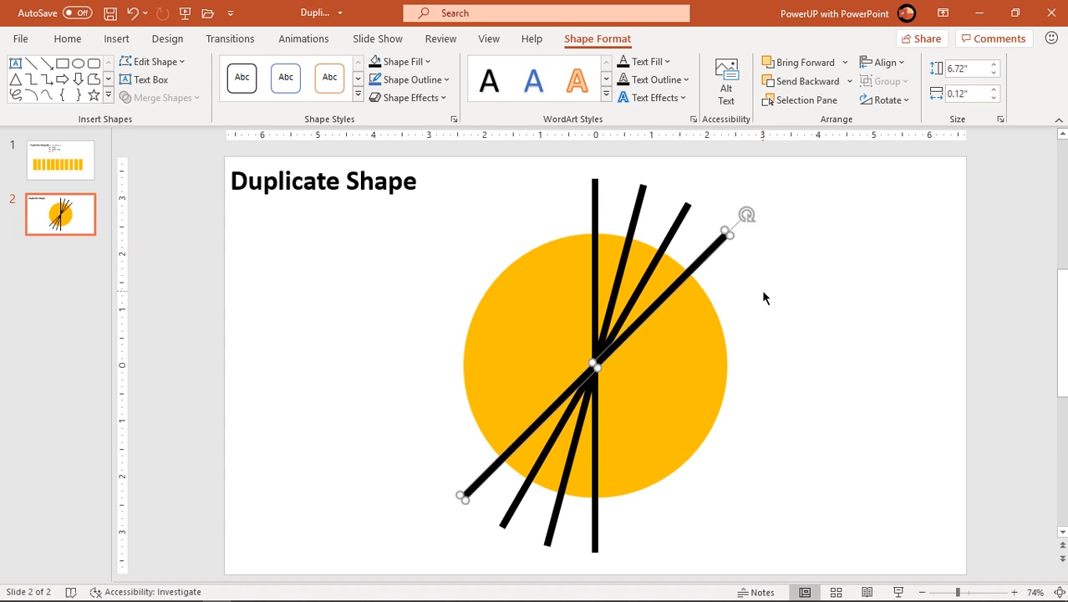
pyautogui.moveTo(742, 253)
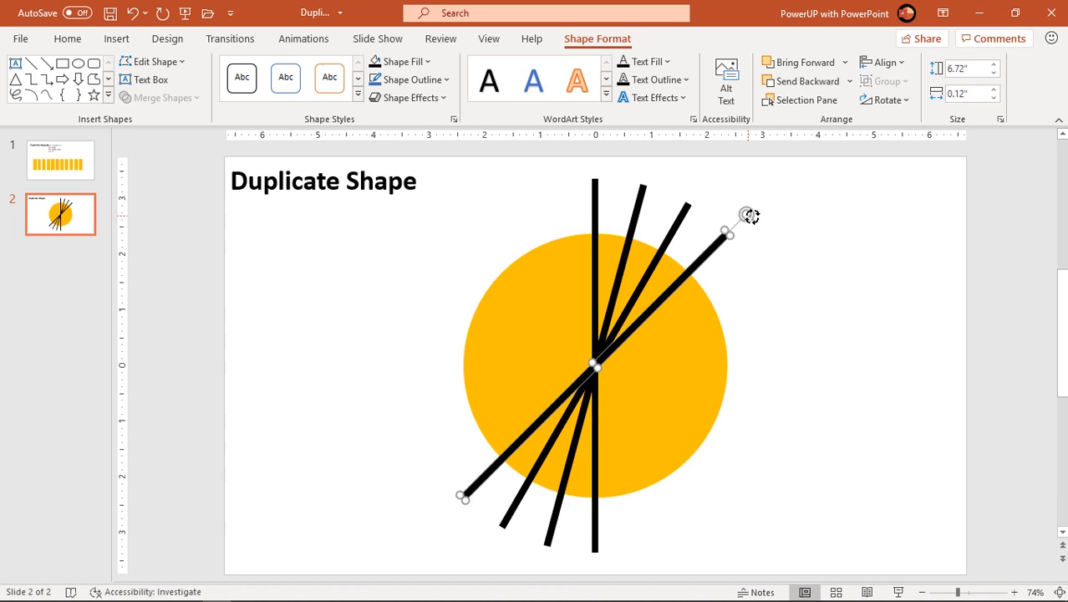
pyautogui.moveTo(746, 216); pyautogui.dragTo(781, 259)
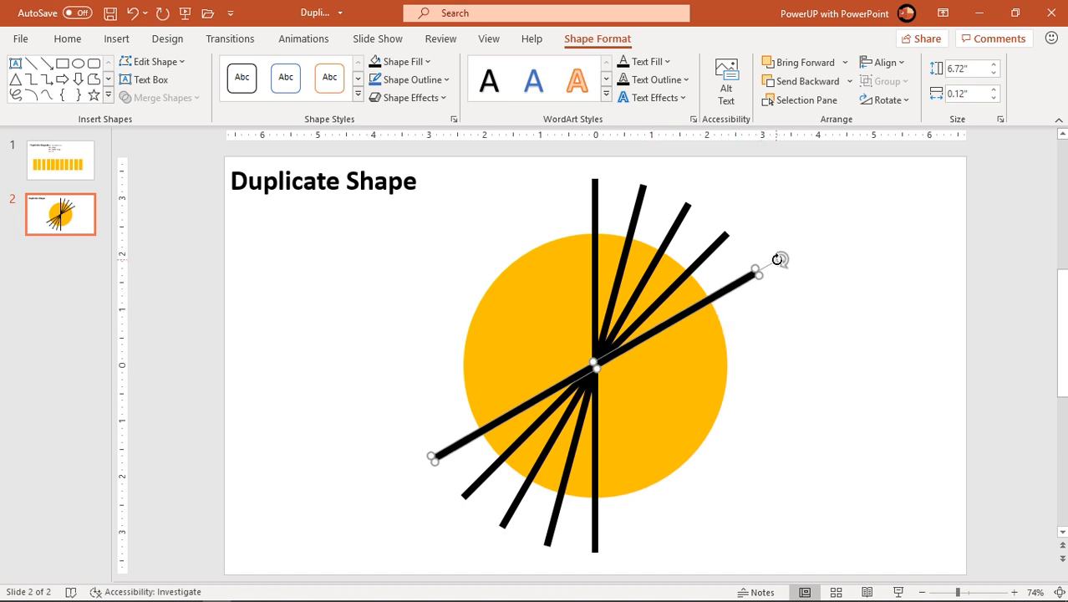
pyautogui.moveTo(757, 273); pyautogui.dragTo(776, 317)
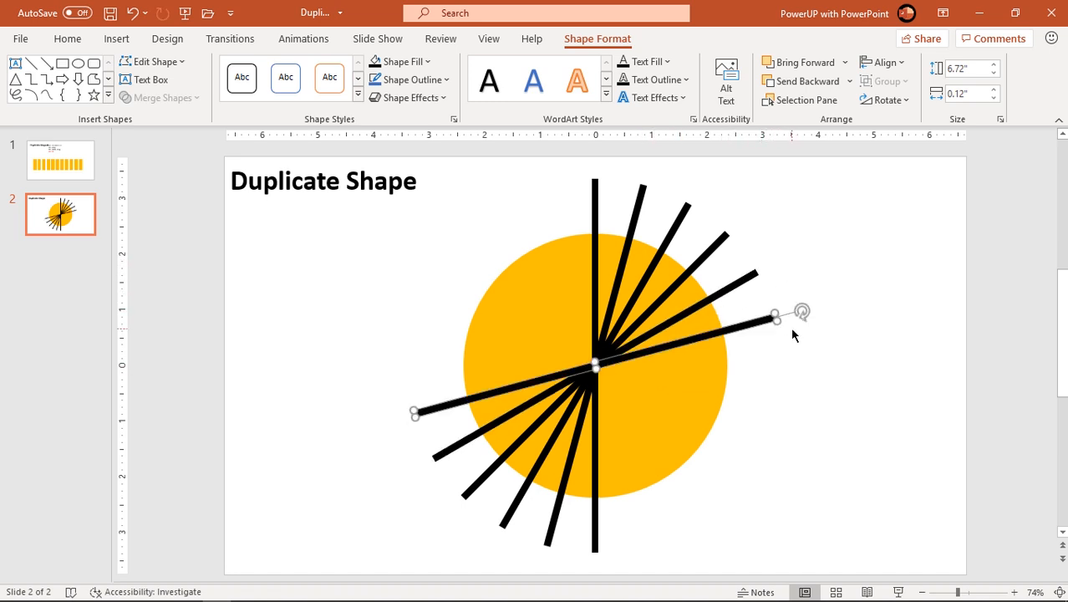
pyautogui.moveTo(803, 312); pyautogui.dragTo(809, 366)
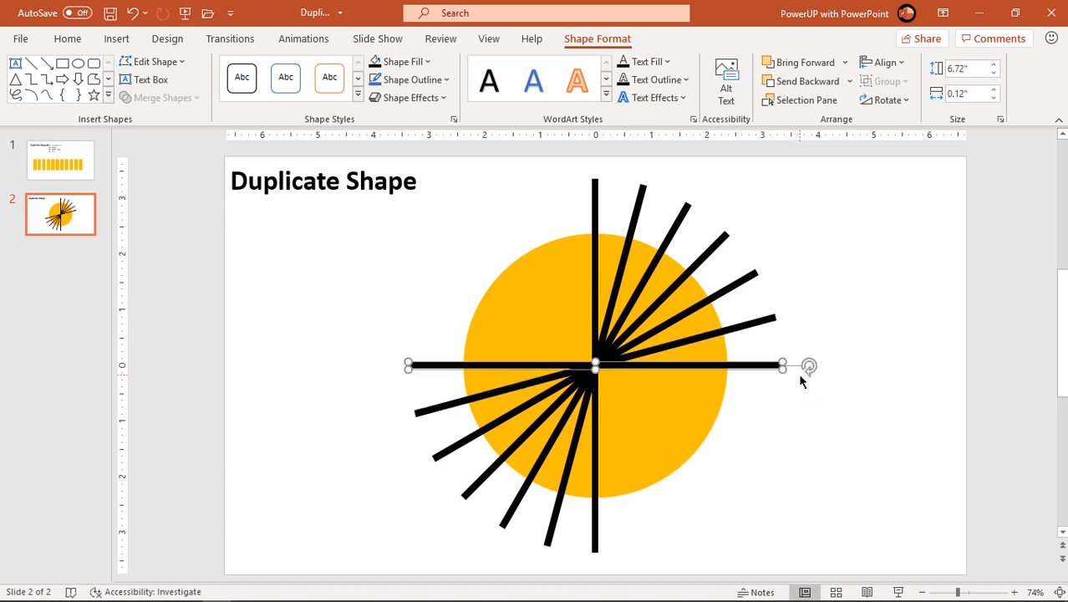
pyautogui.moveTo(809, 366); pyautogui.dragTo(795, 430)
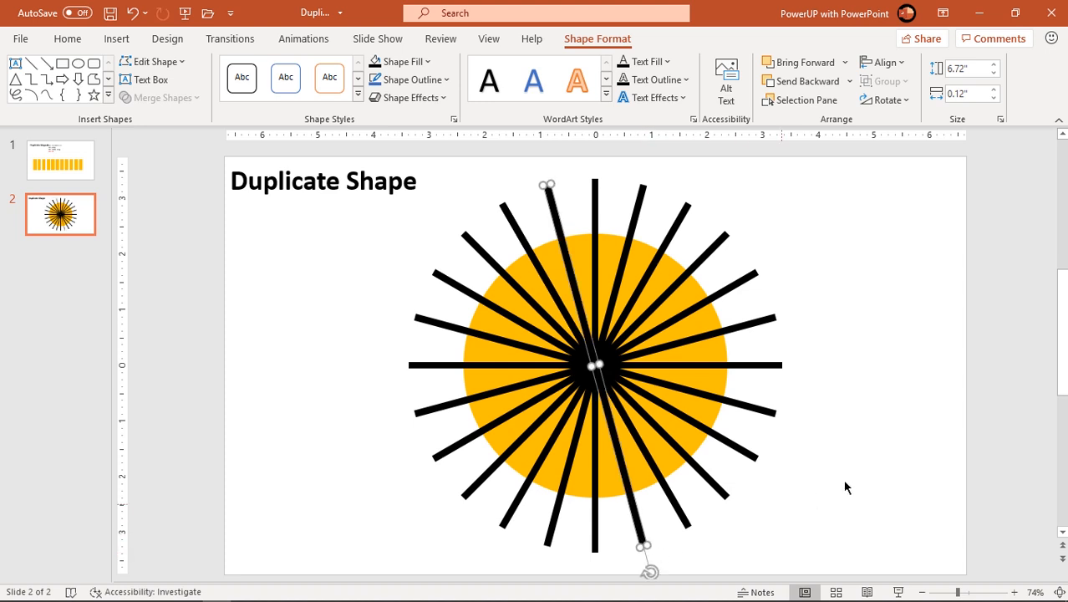
pyautogui.click(847, 486)
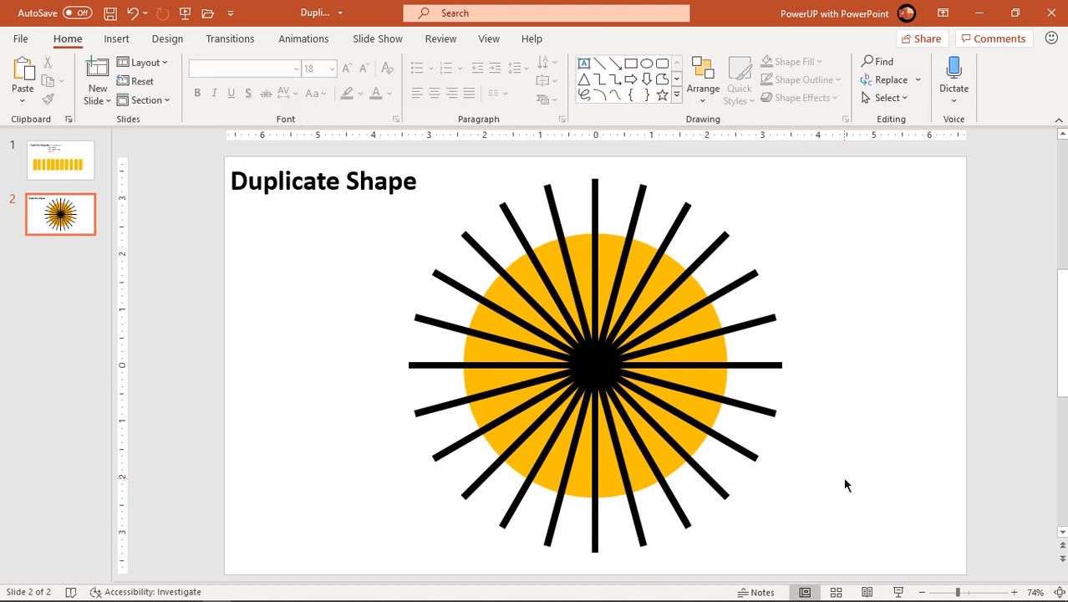